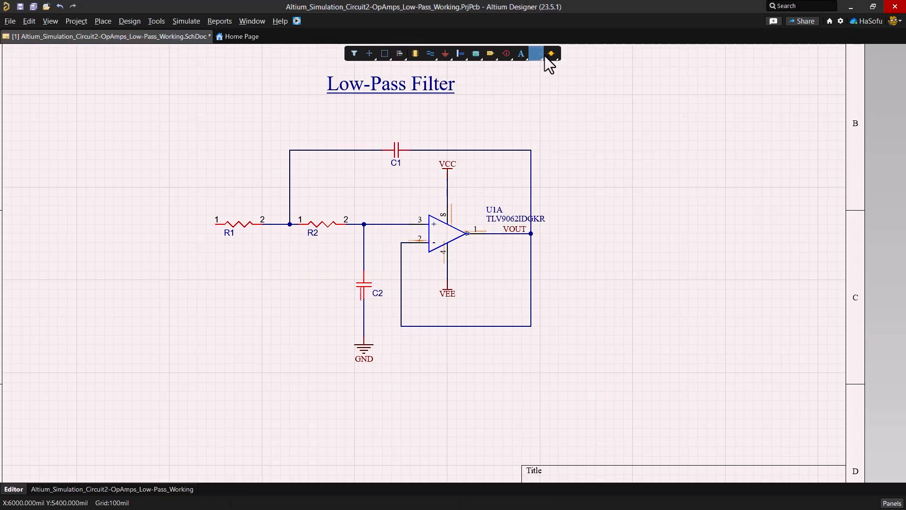
Place the input voltage source left of R1 and the two stacked VCC/VEE supply sources tied together
click(535, 53)
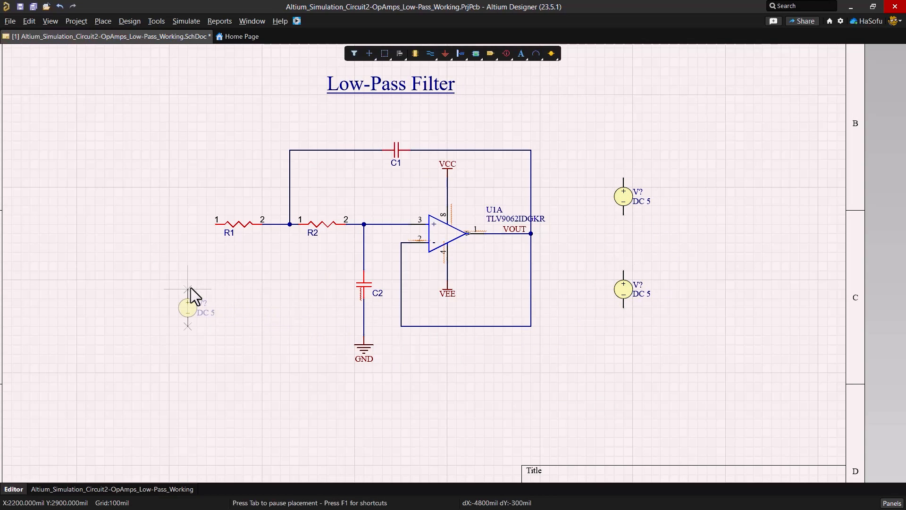
click(188, 307)
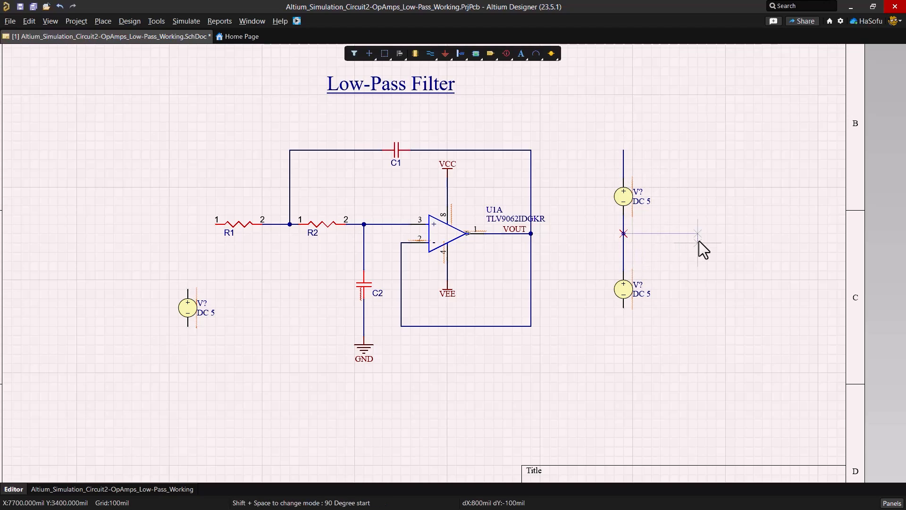
click(698, 233)
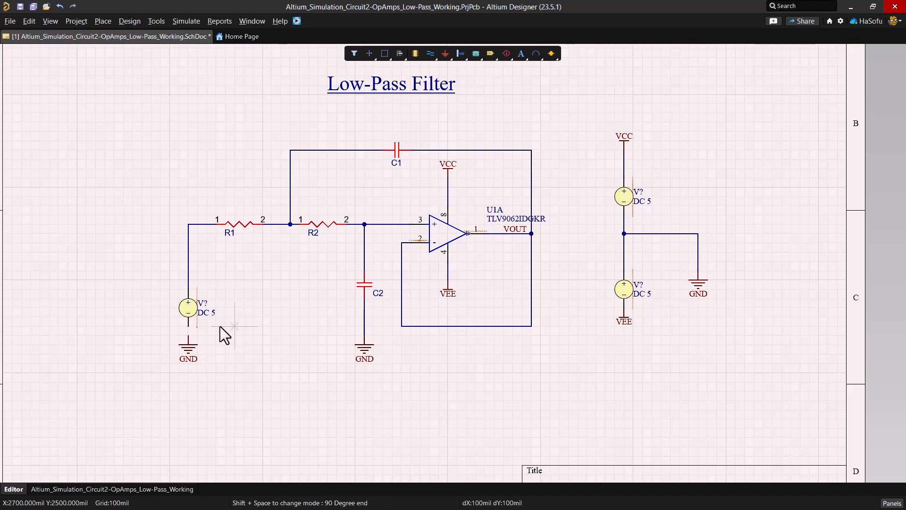
mouse_move(248, 308)
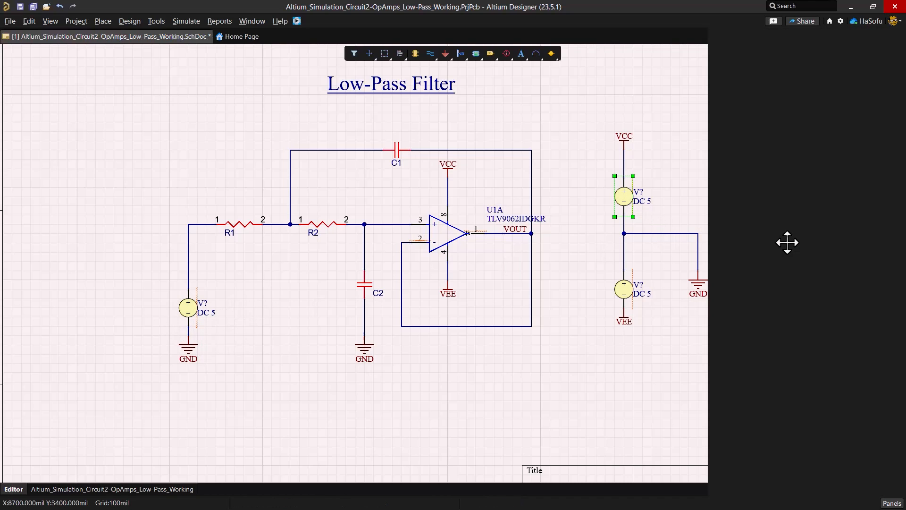
Set the supply sources' DC magnitude to 3
click(624, 201)
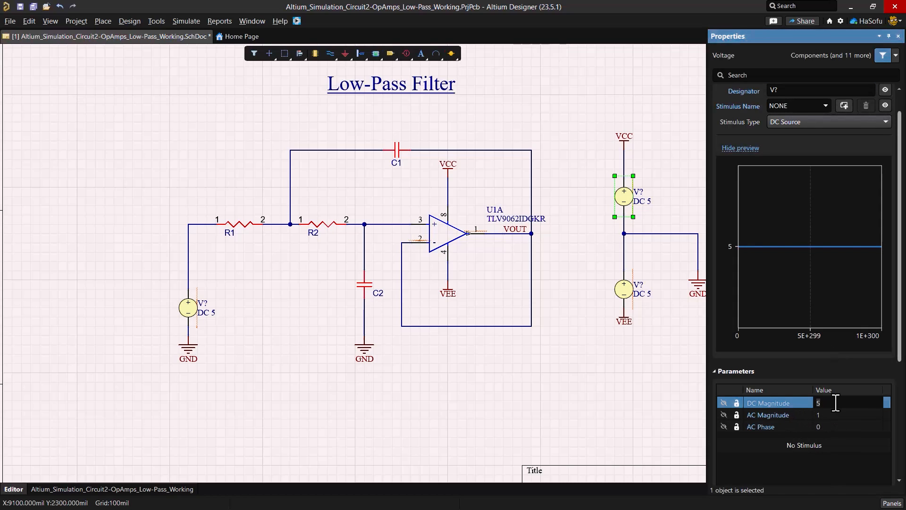
text(3)
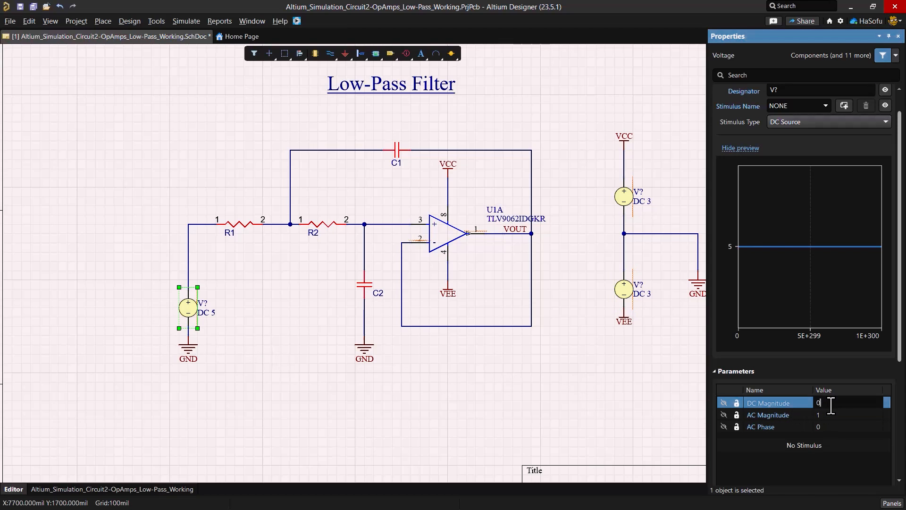
Make the input source a sinusoidal stimulus at frequency 1k
click(827, 122)
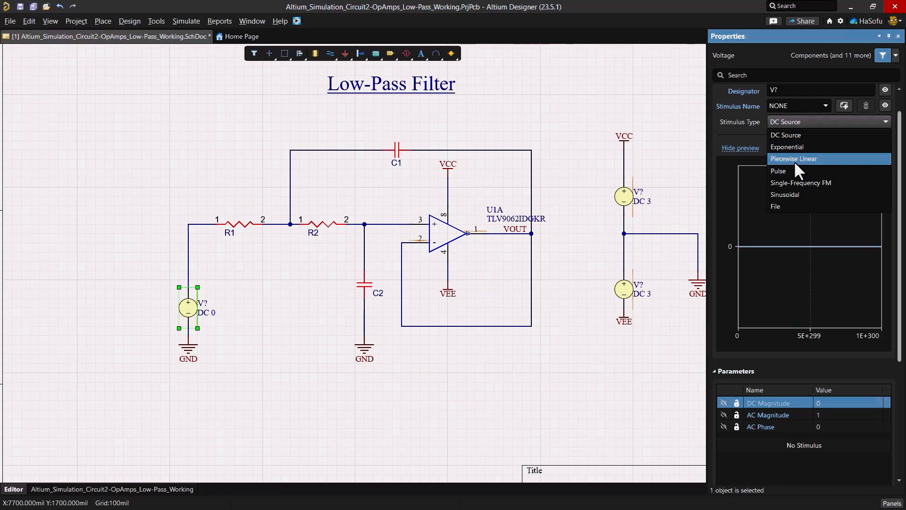
click(785, 194)
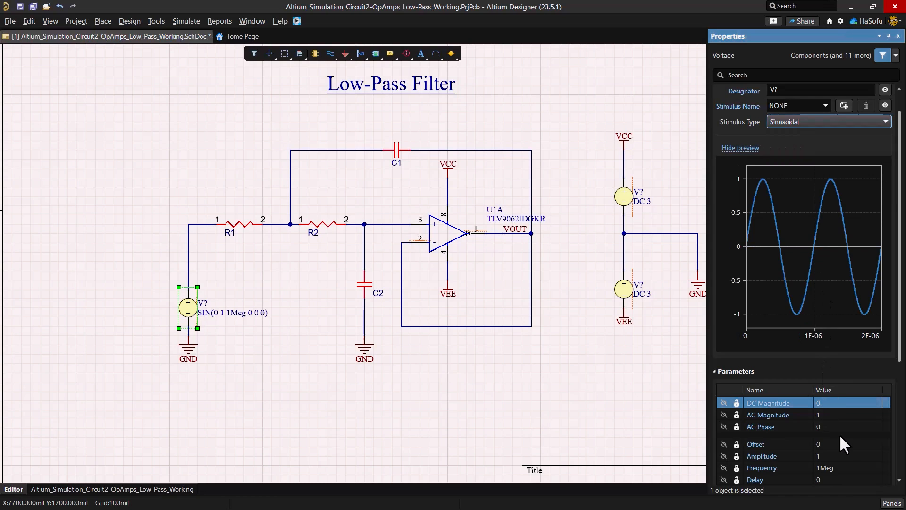
scroll(down, 3)
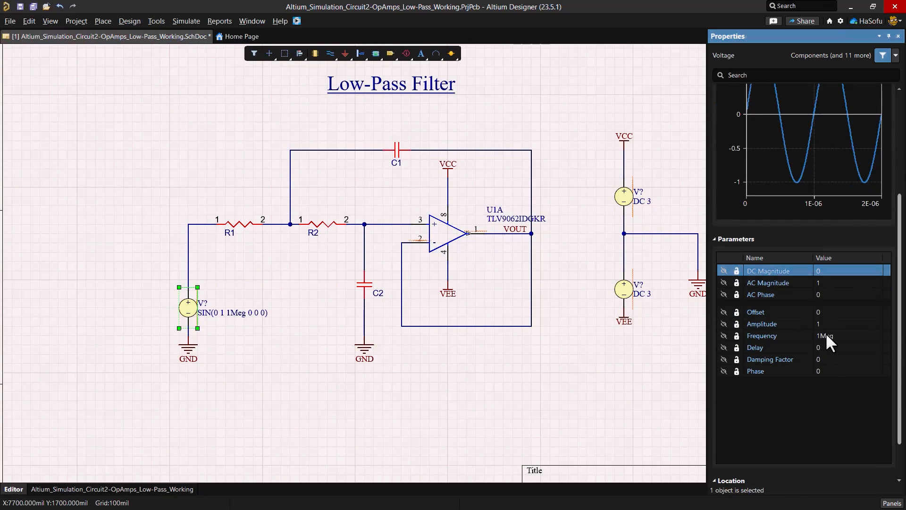
text(1k)
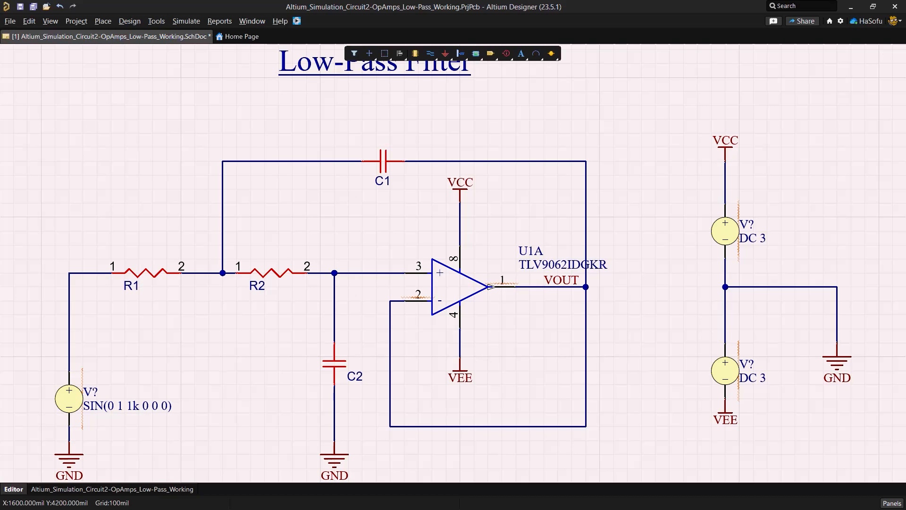
mouse_move(449, 280)
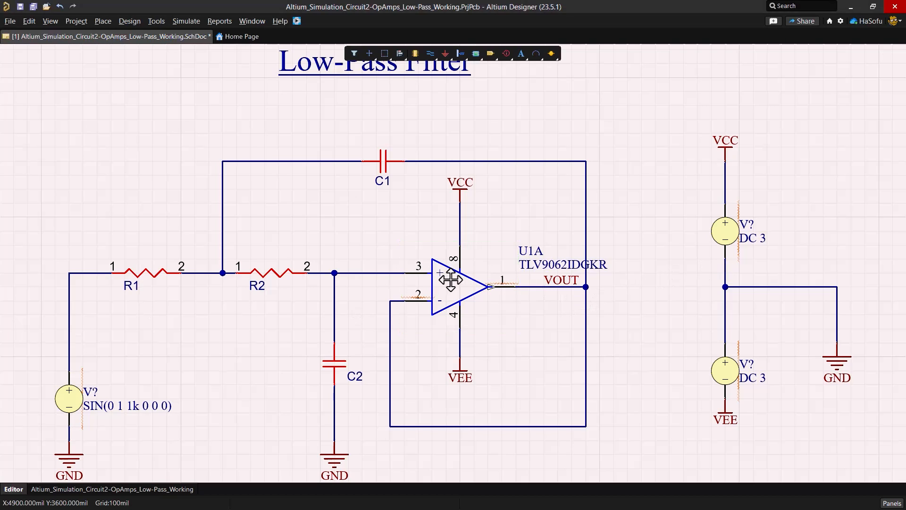
Select U1 and add a Simulation model under Parameters > Models, opening the Sim Model dialog
click(456, 280)
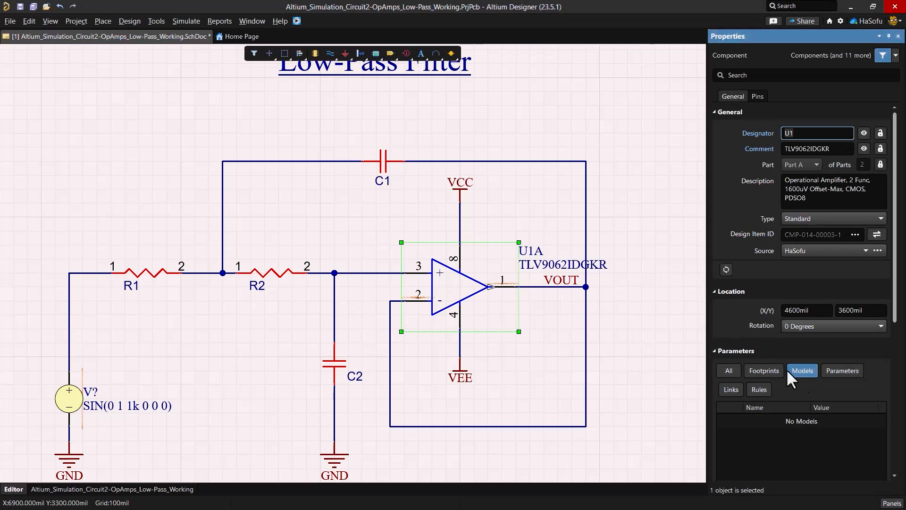
scroll(down, 3)
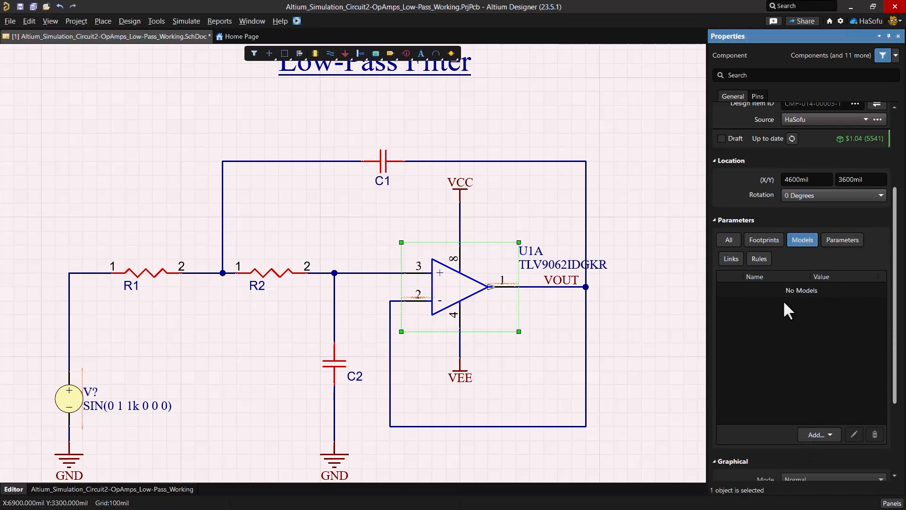
click(815, 434)
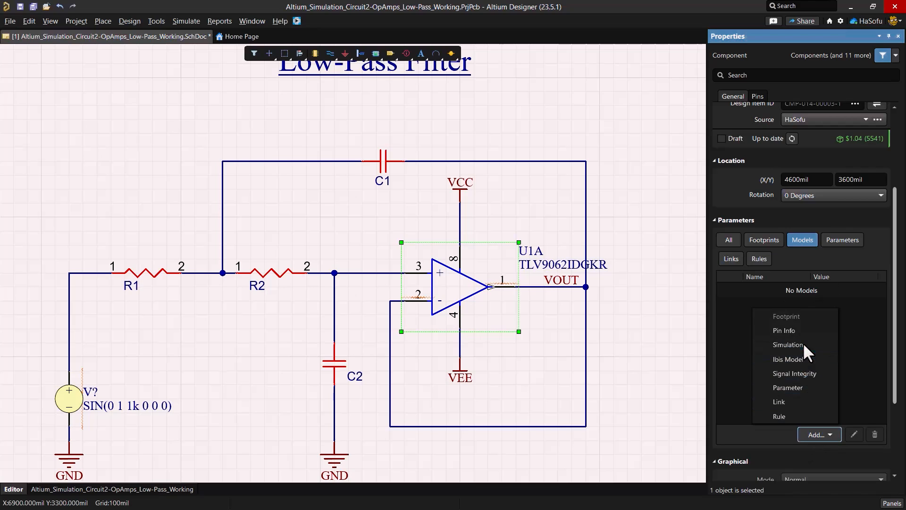
click(787, 344)
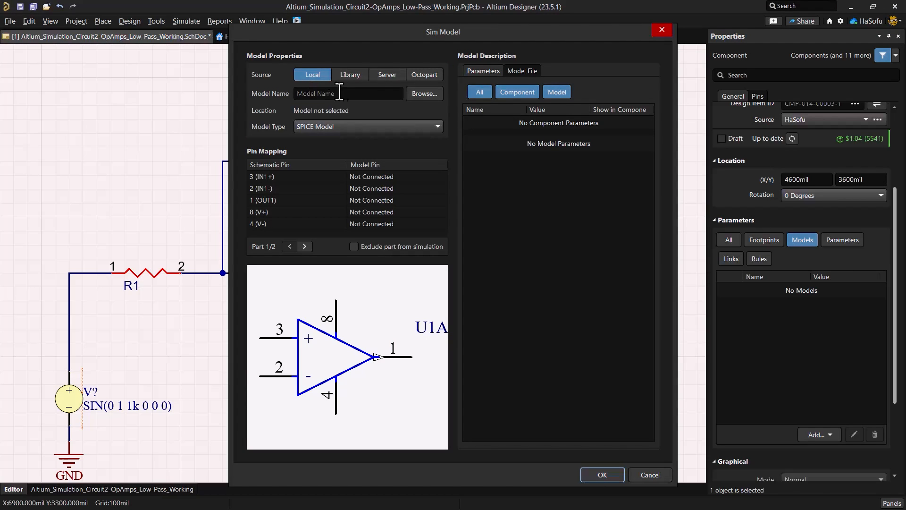
Browse into the tlv9062 folder's model file and choose the TLV9062 subcircuit
click(424, 93)
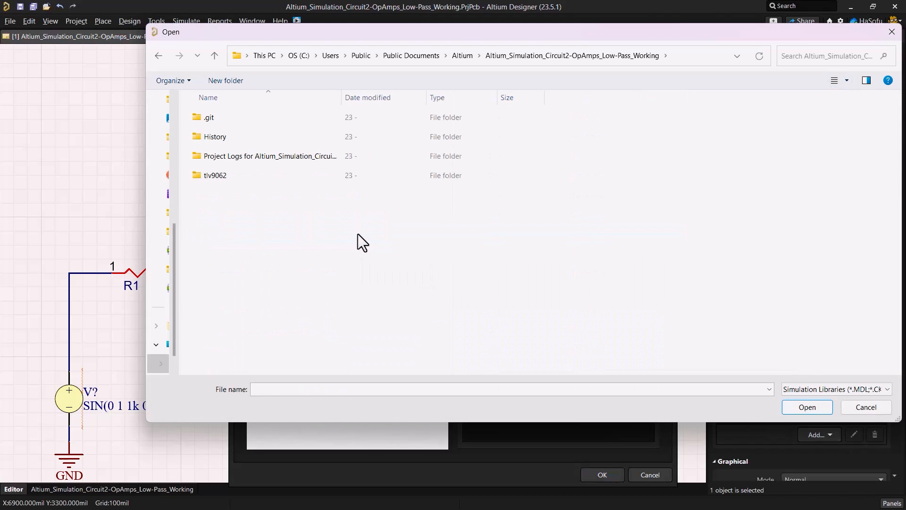
click(215, 175)
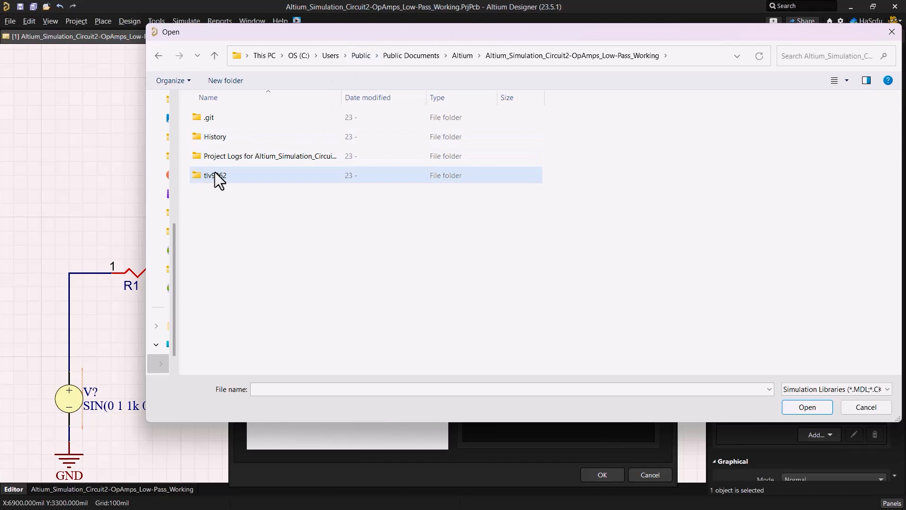
double_click(217, 175)
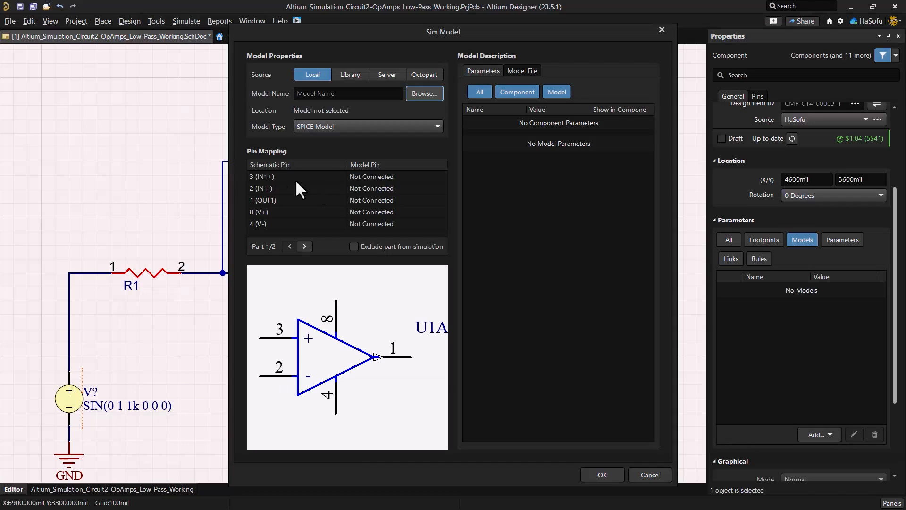
click(424, 94)
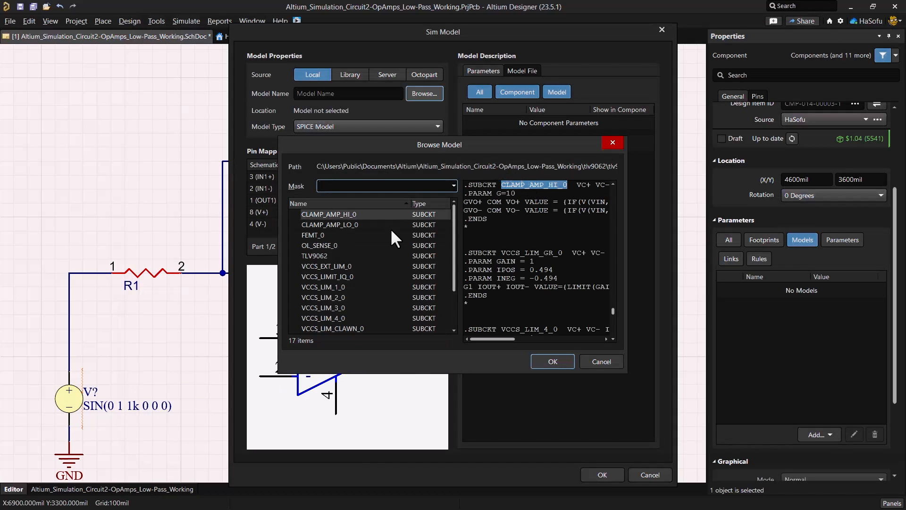
click(315, 255)
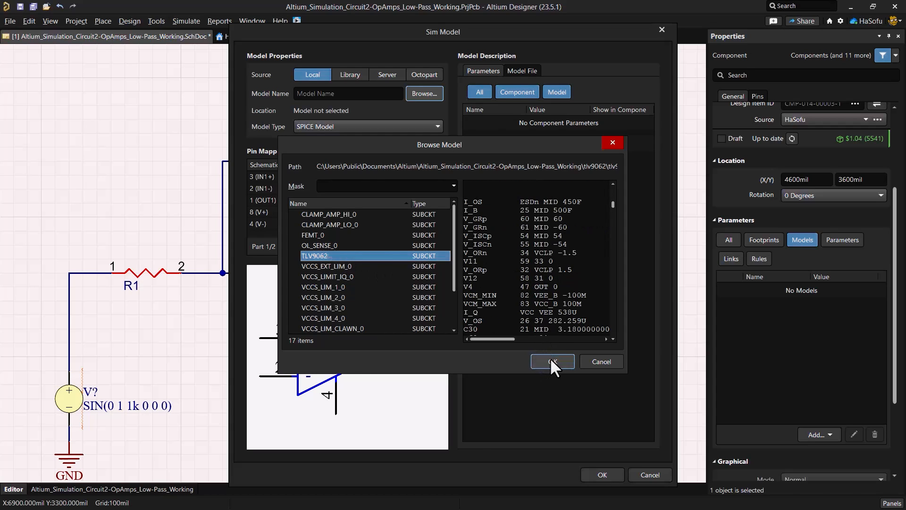
click(551, 361)
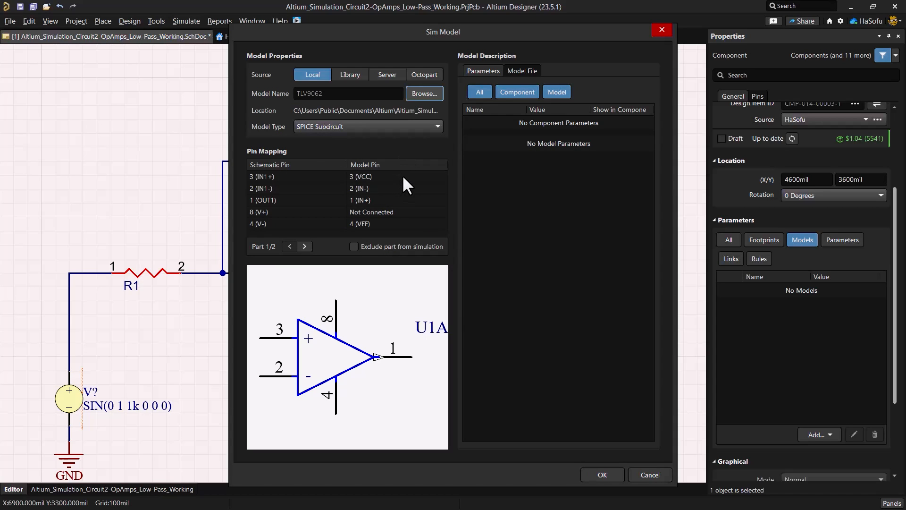
Map Part 1's pins: 3 to IN+, output to OUT, 8 to VCC and 4 to VEE
click(396, 176)
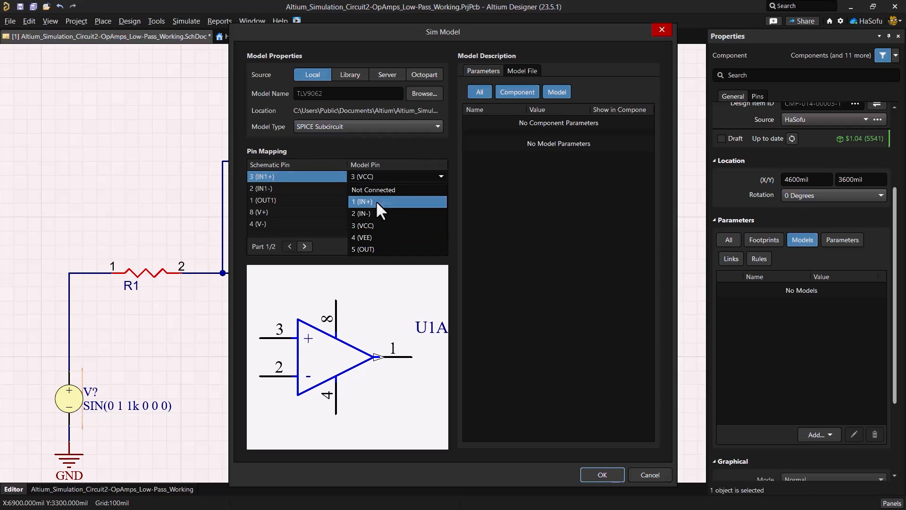
click(363, 201)
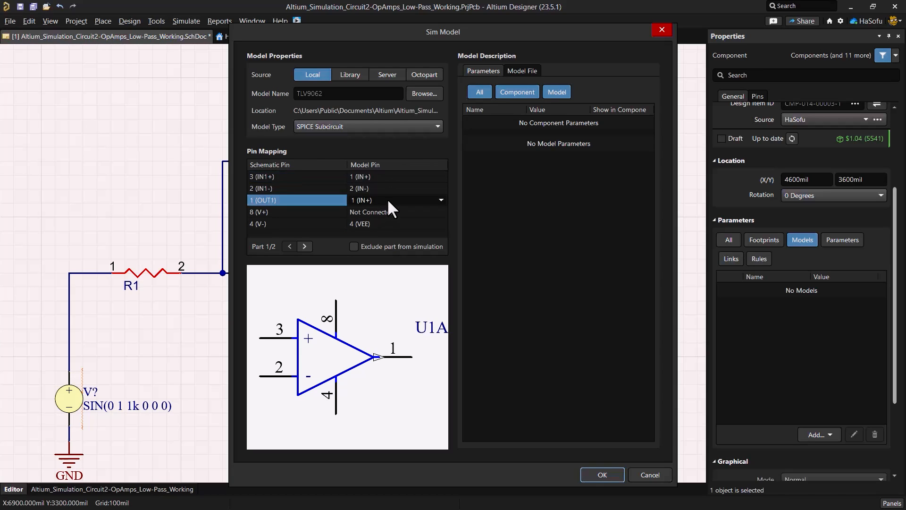
click(440, 200)
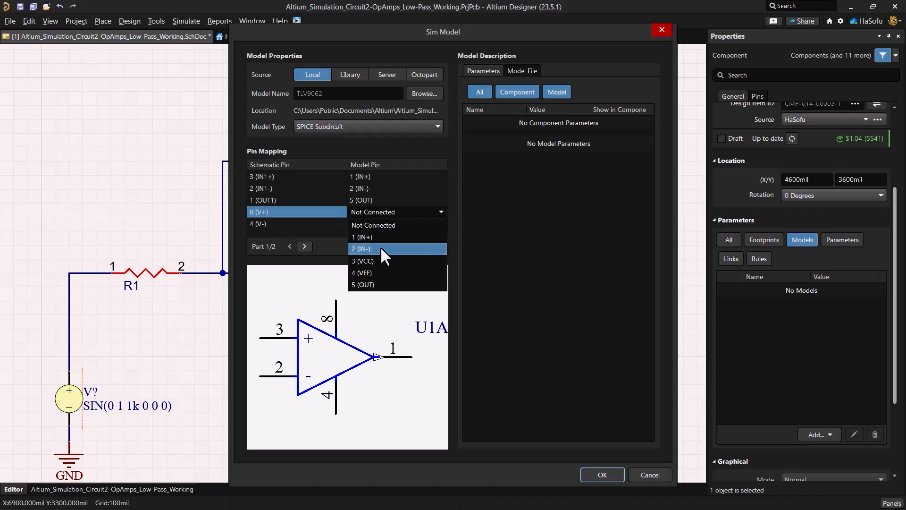
click(363, 261)
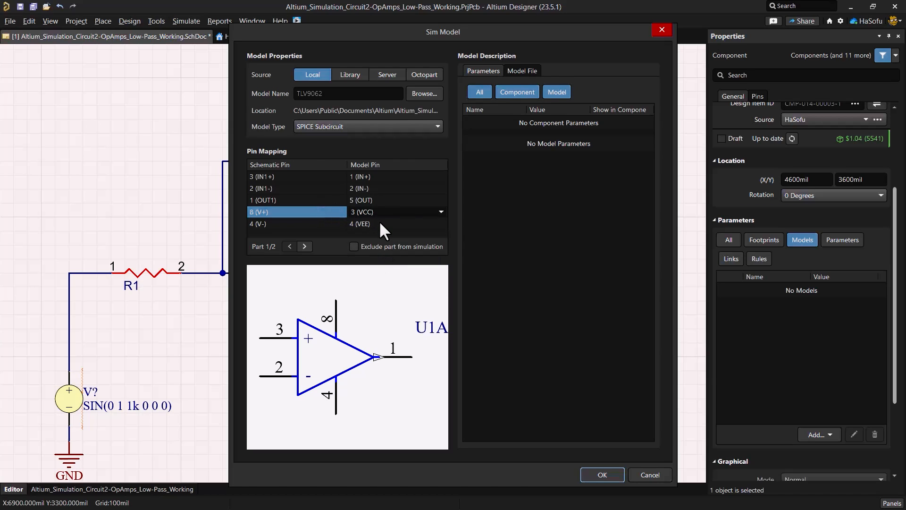
click(283, 224)
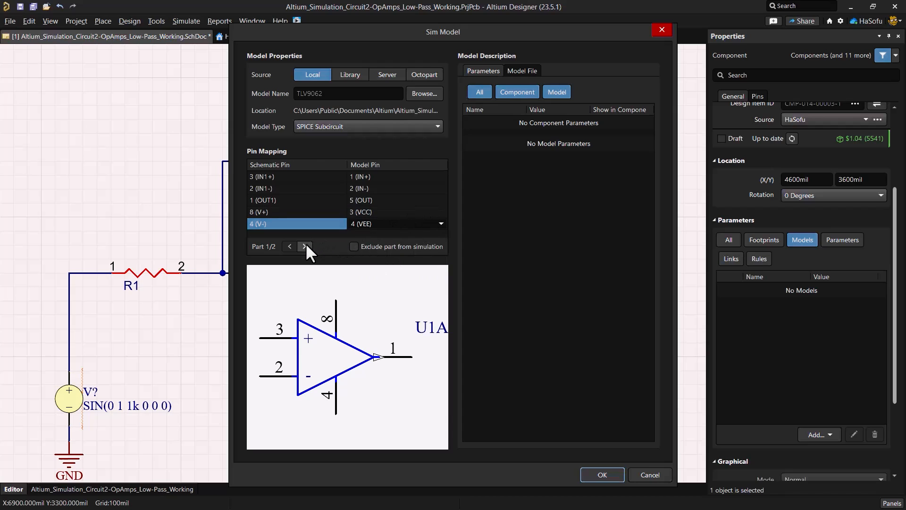
Map Part 2's pin 6 to IN- and 7 to OUT, exclude it from simulation, and accept the model
click(304, 246)
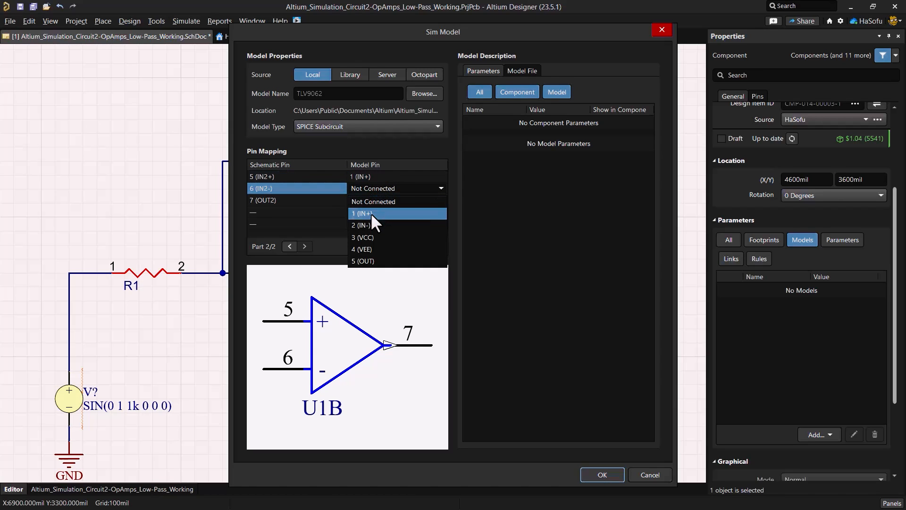
click(360, 224)
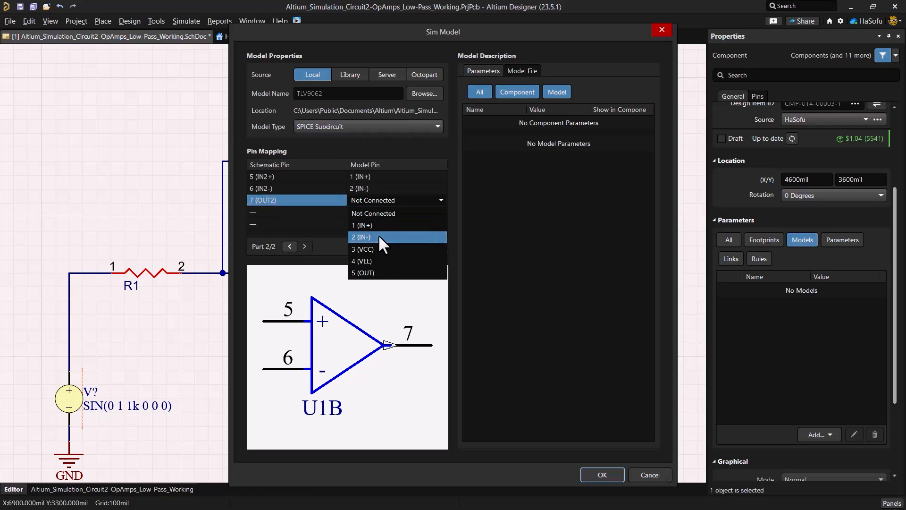
click(362, 272)
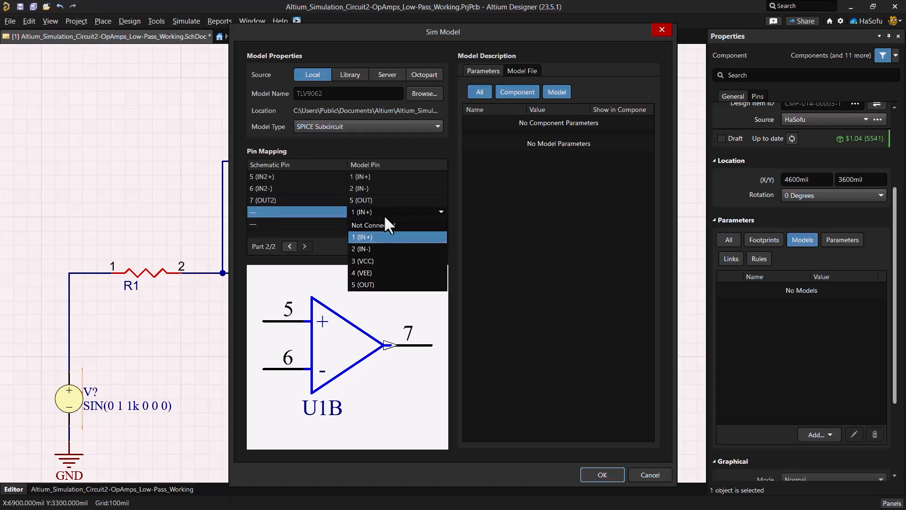
click(367, 225)
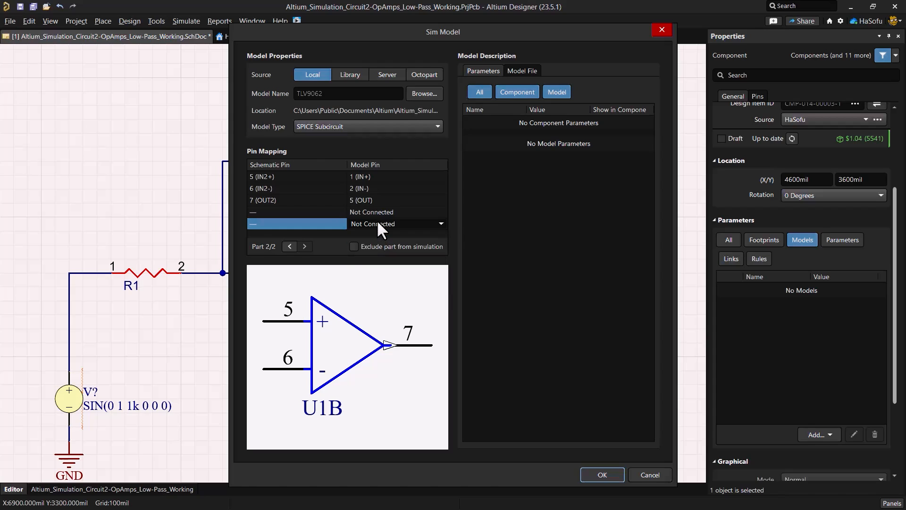
mouse_move(334, 255)
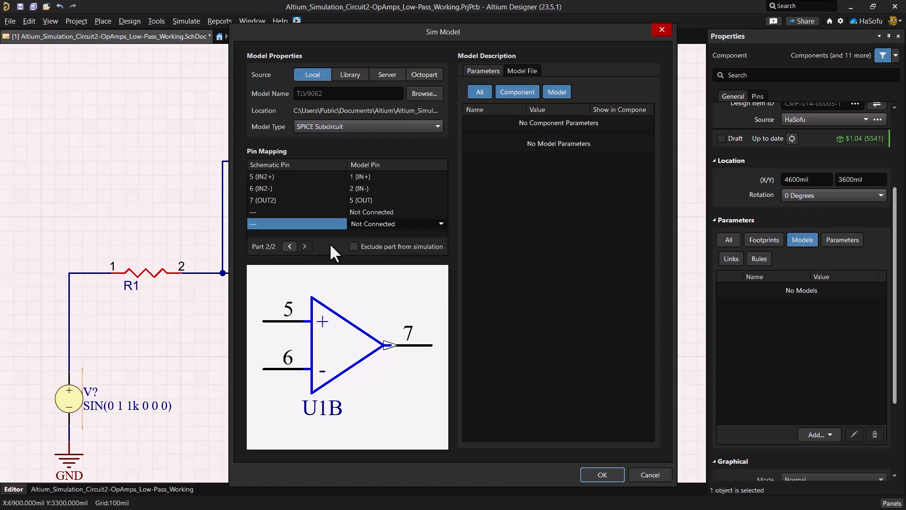
click(353, 247)
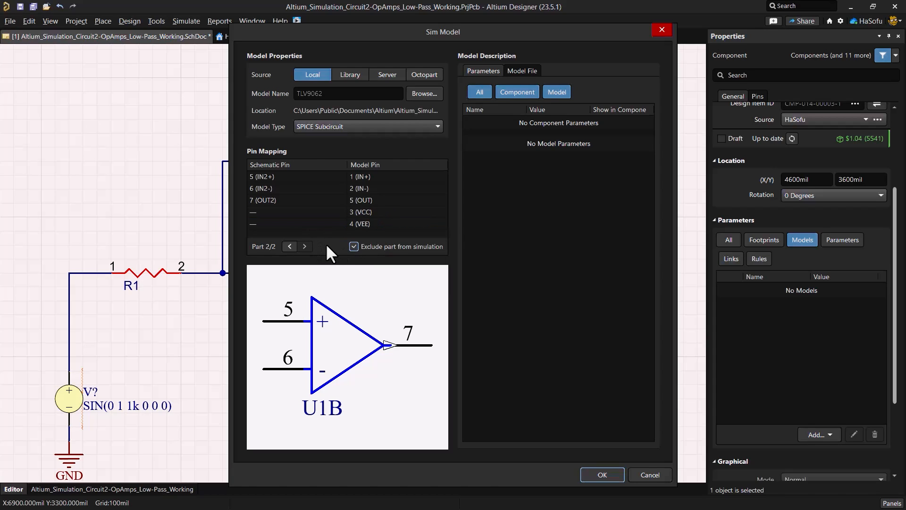
click(290, 246)
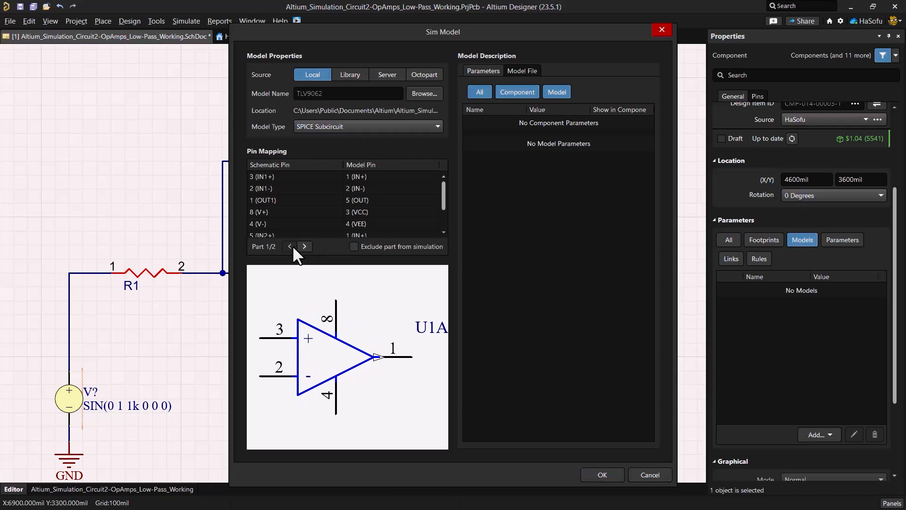
mouse_move(353, 251)
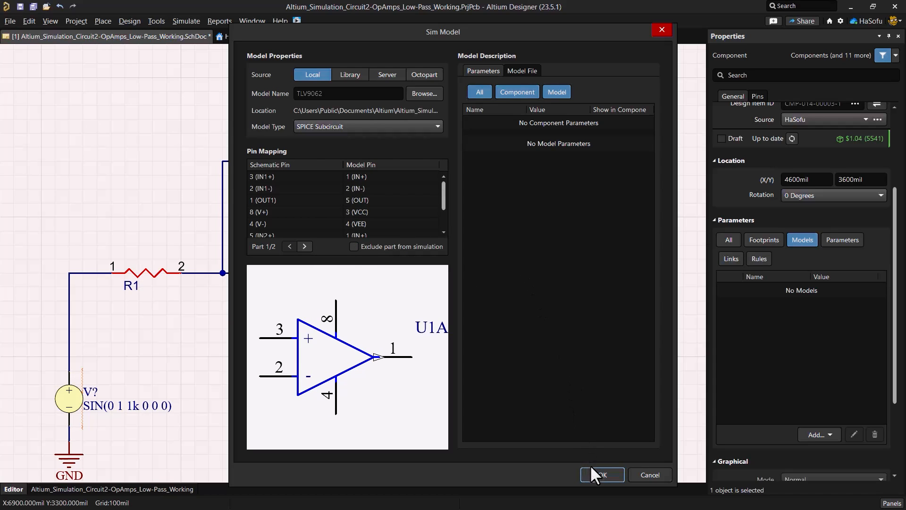
click(601, 474)
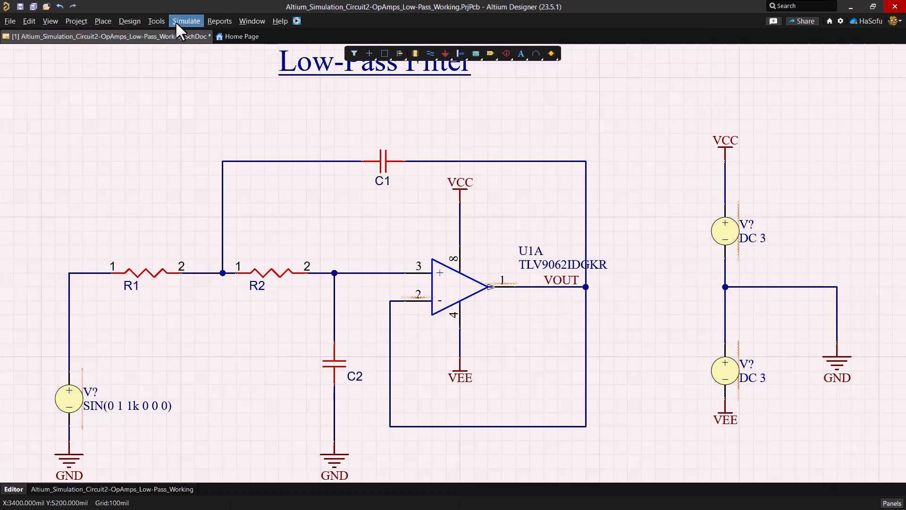
mouse_move(213, 58)
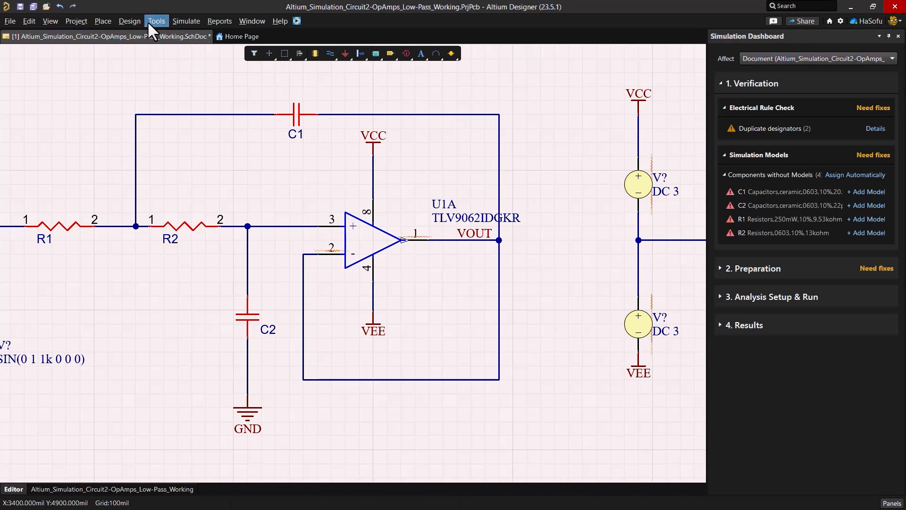
Annotate schematics quietly to get V1–V3, then auto-assign simulation models to C1, C2, R1, R2
click(156, 21)
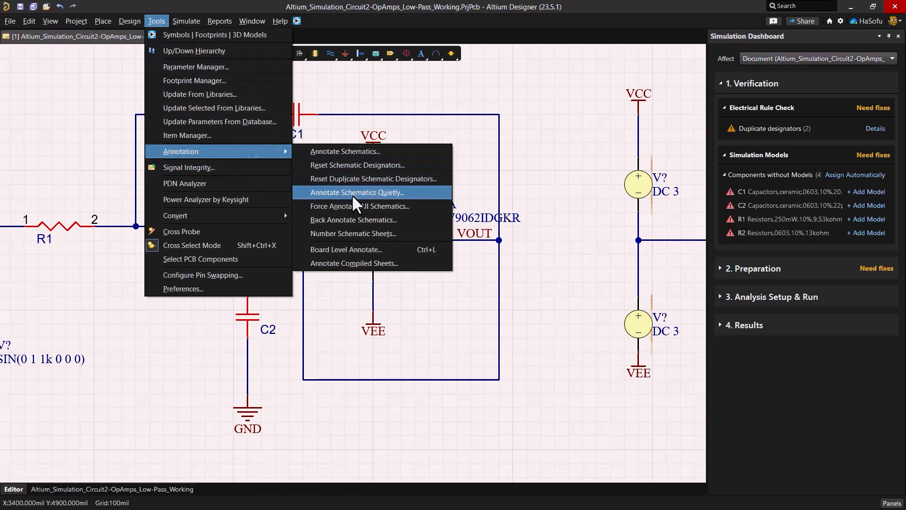
click(357, 192)
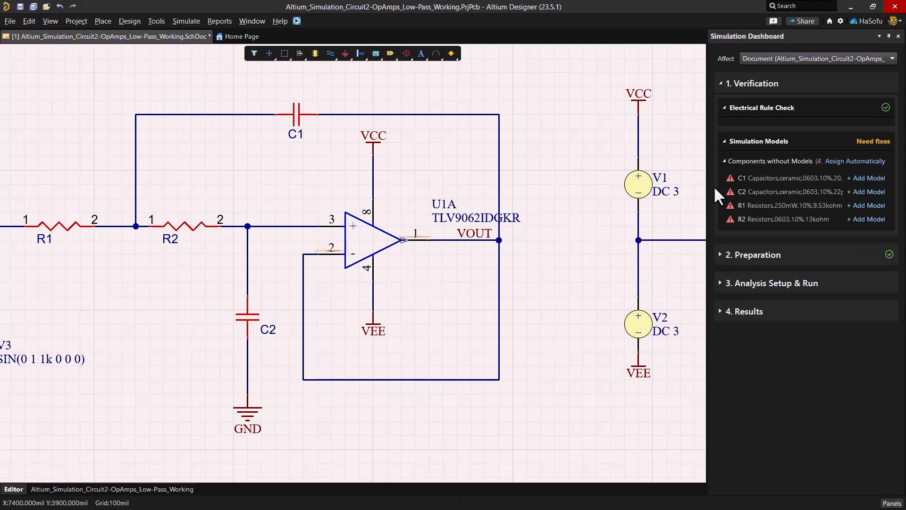
mouse_move(857, 160)
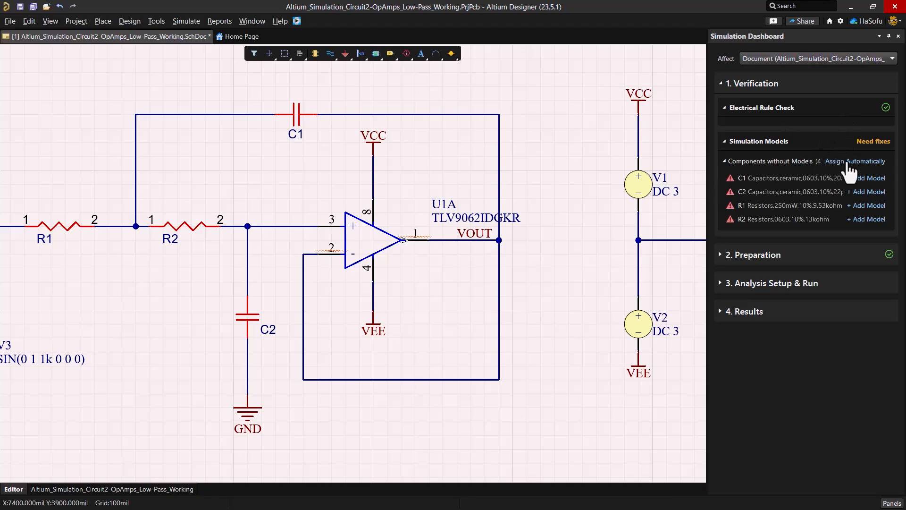
click(857, 160)
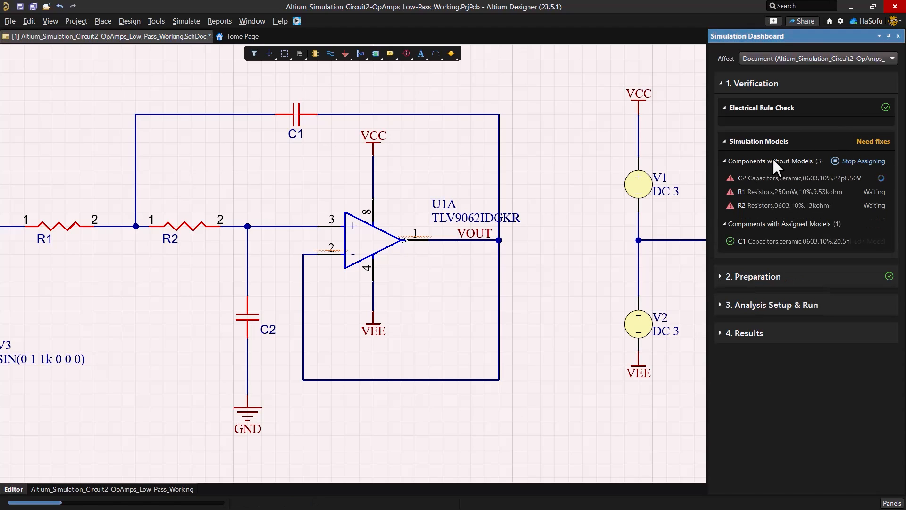
click(861, 160)
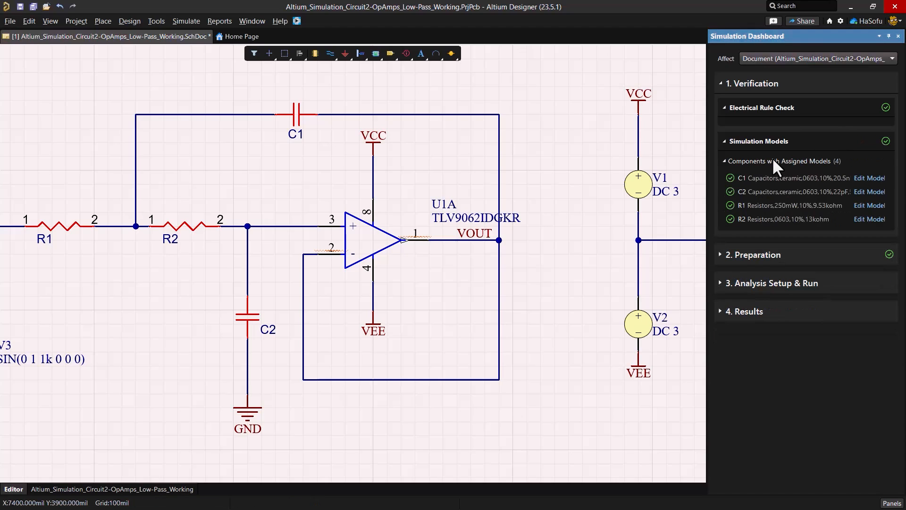
mouse_move(739, 263)
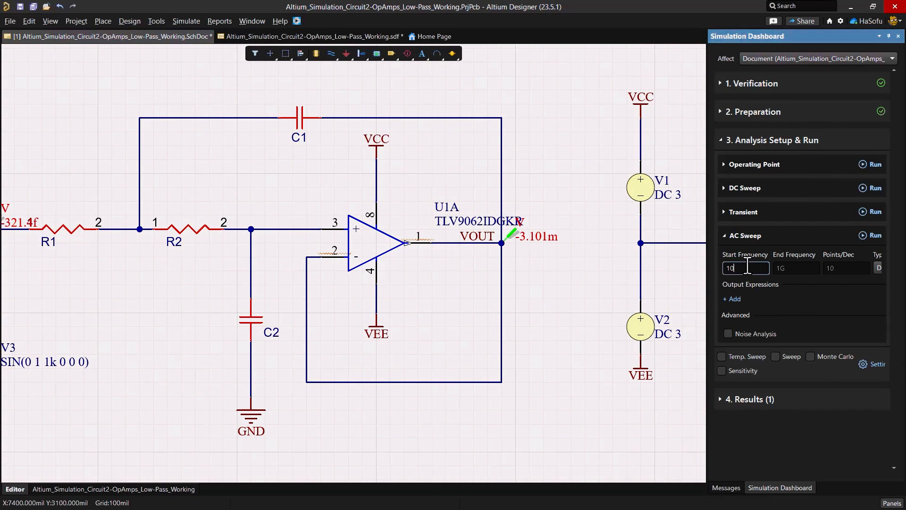
Set the AC sweep end frequency to 5k with 100 points per decade
click(796, 268)
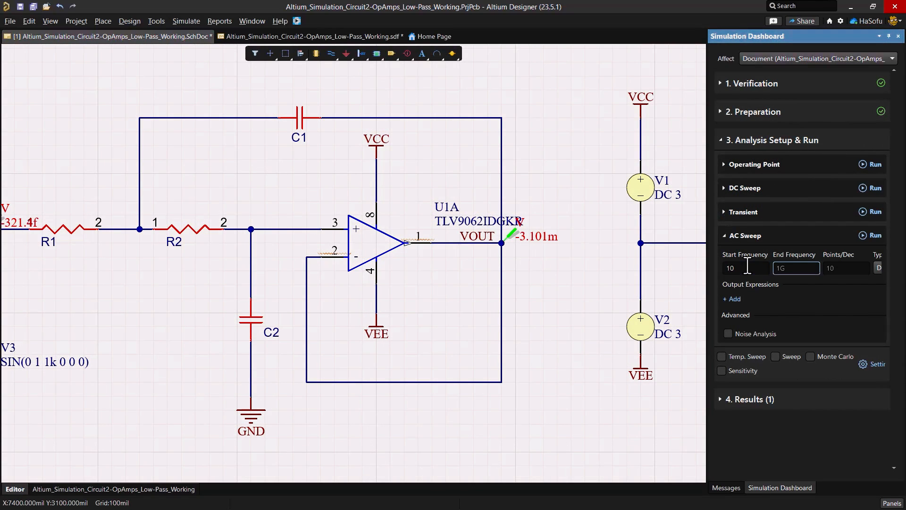
text(5)
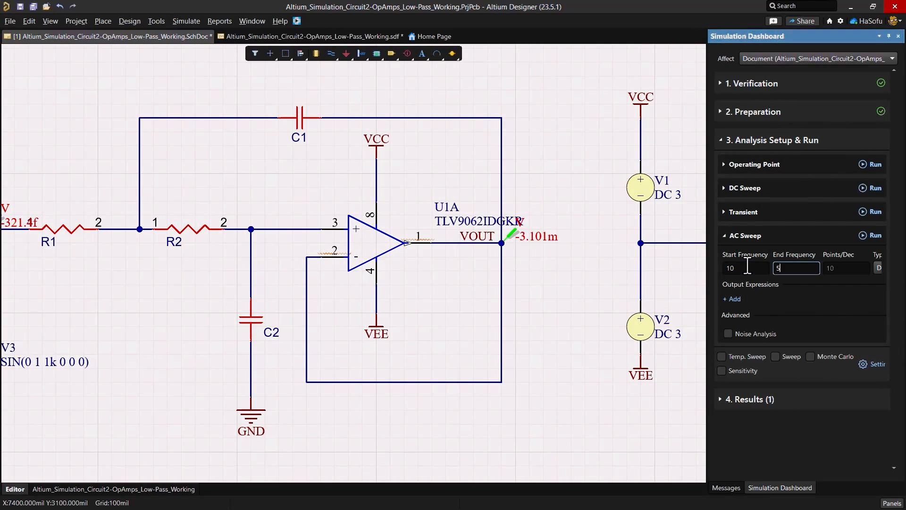
text(k)
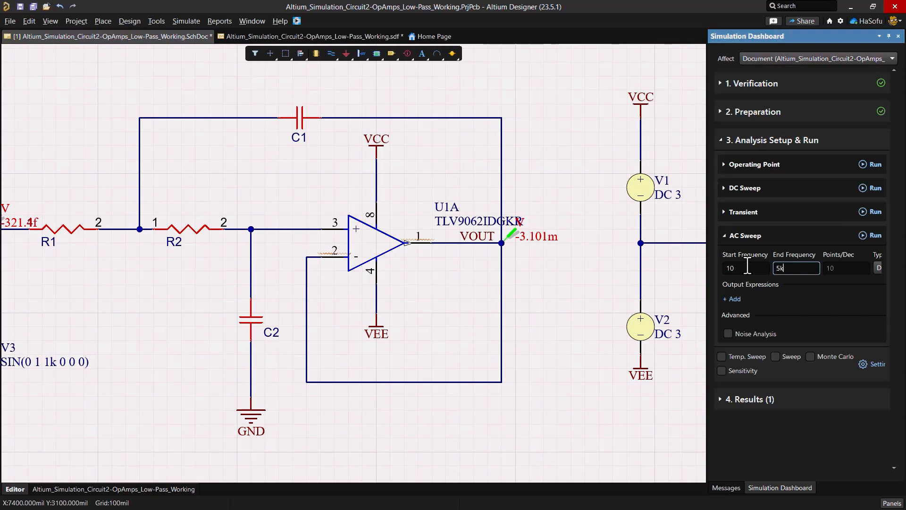
text(100)
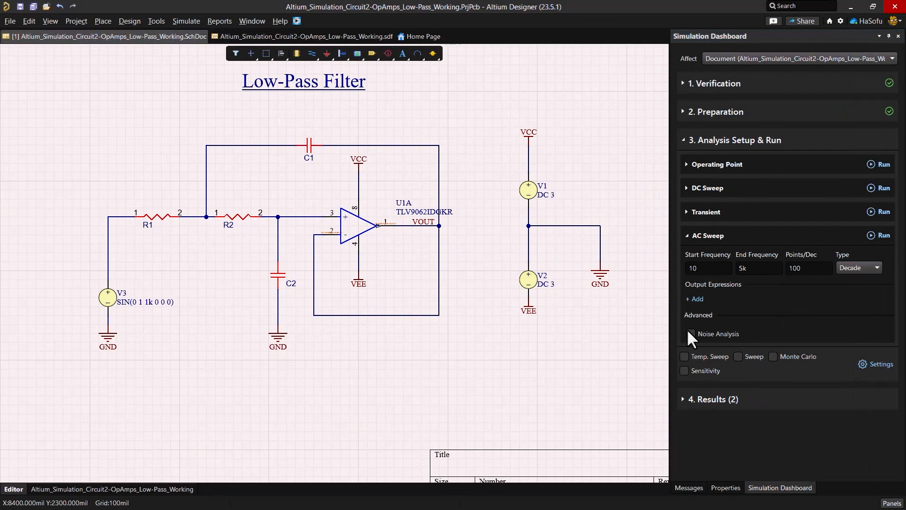
Build the AC sweep output dB(MAG(v(VOUT))) from the Complex functions and node voltages
click(695, 299)
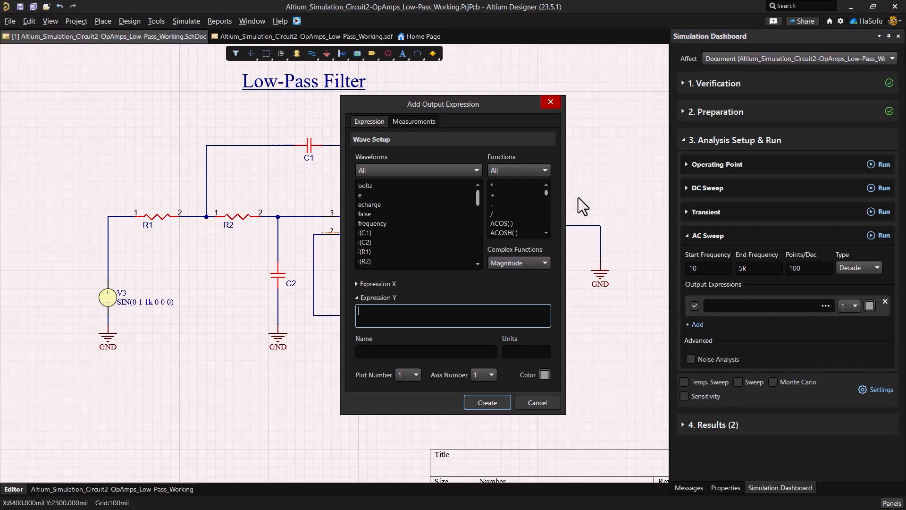
click(517, 262)
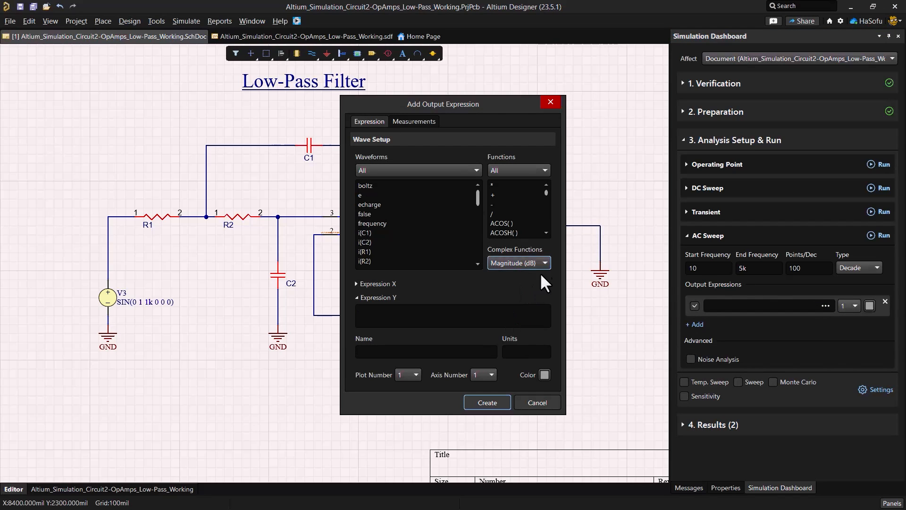
click(544, 169)
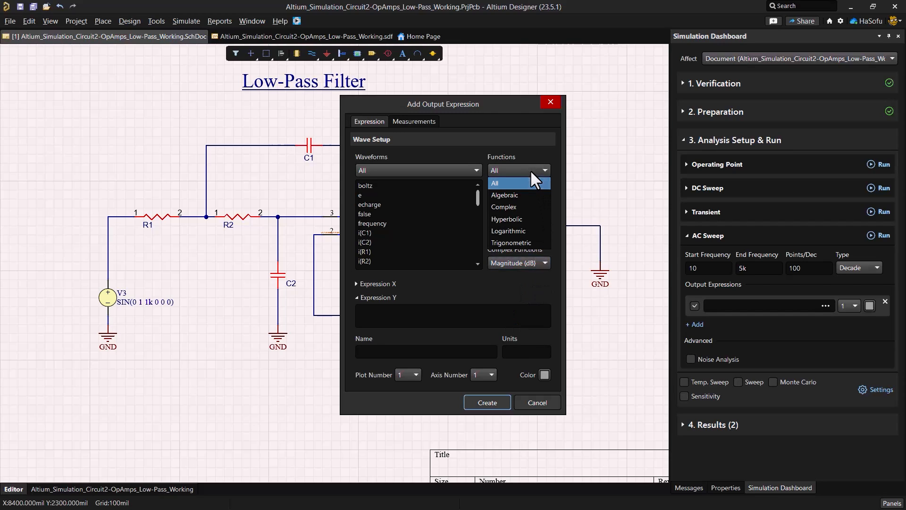
mouse_move(506, 219)
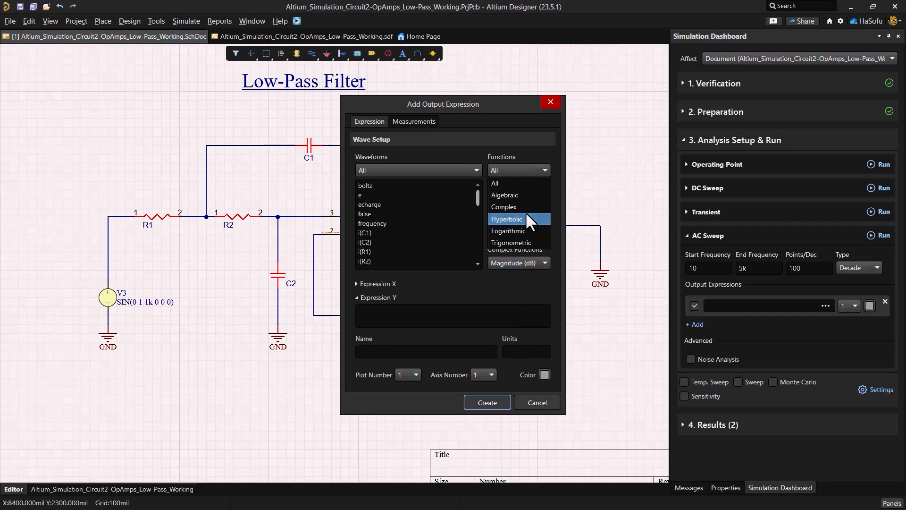
click(505, 207)
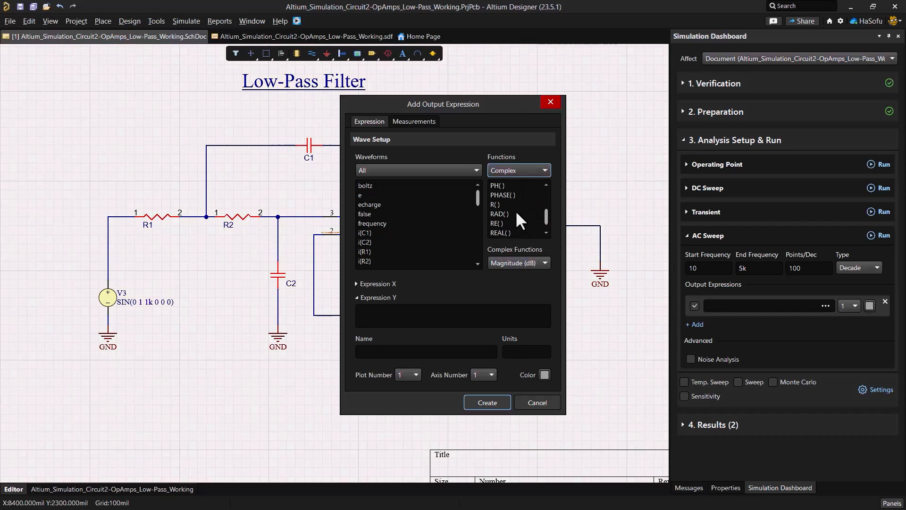
double_click(502, 195)
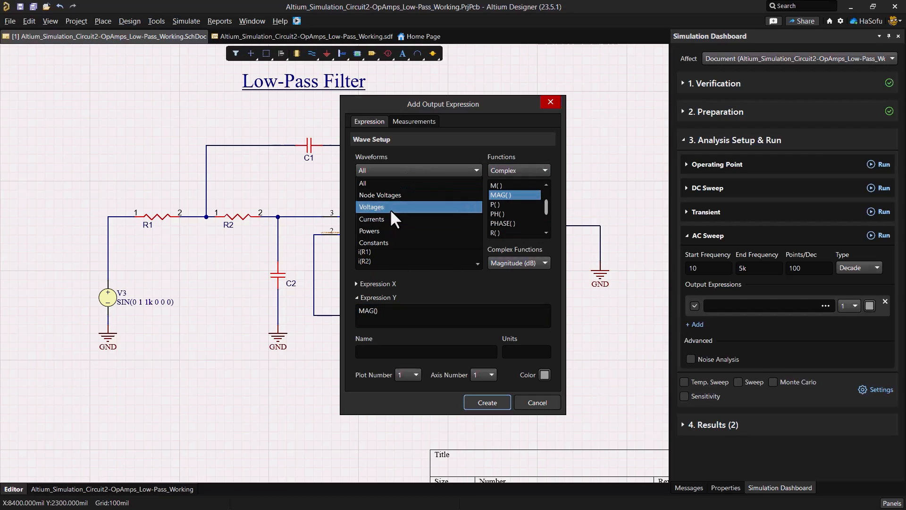
click(370, 206)
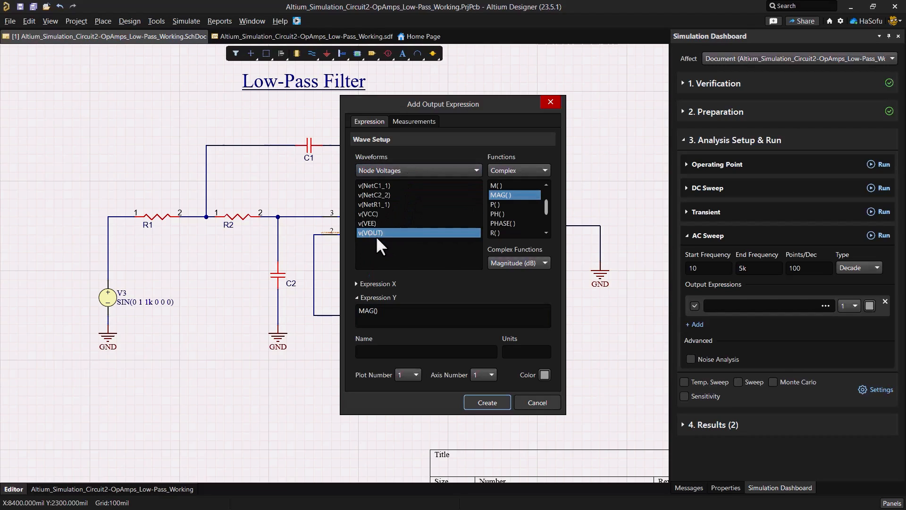
double_click(371, 233)
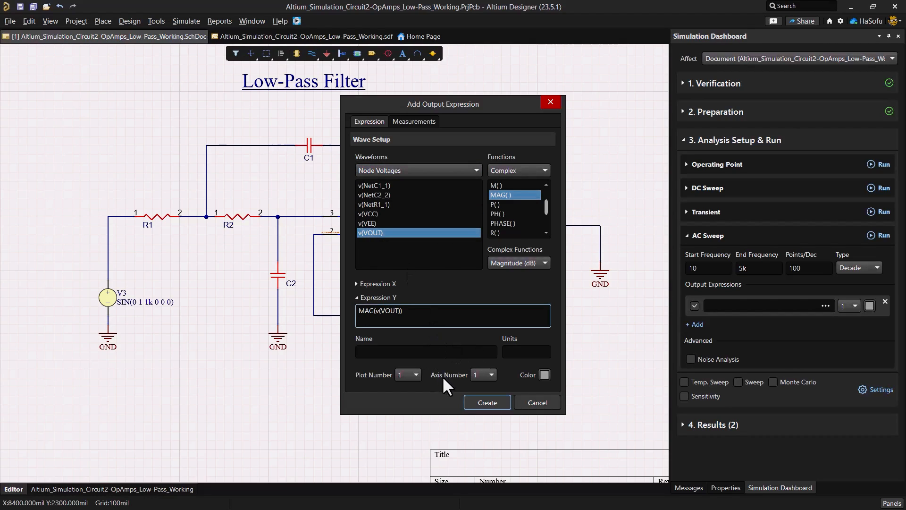
Colour the magnitude trace red and create the output expression
click(543, 374)
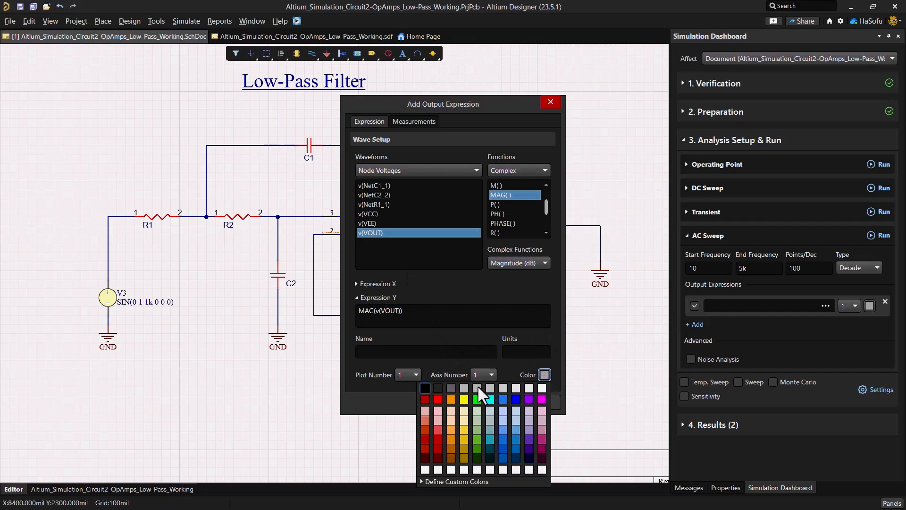
click(425, 399)
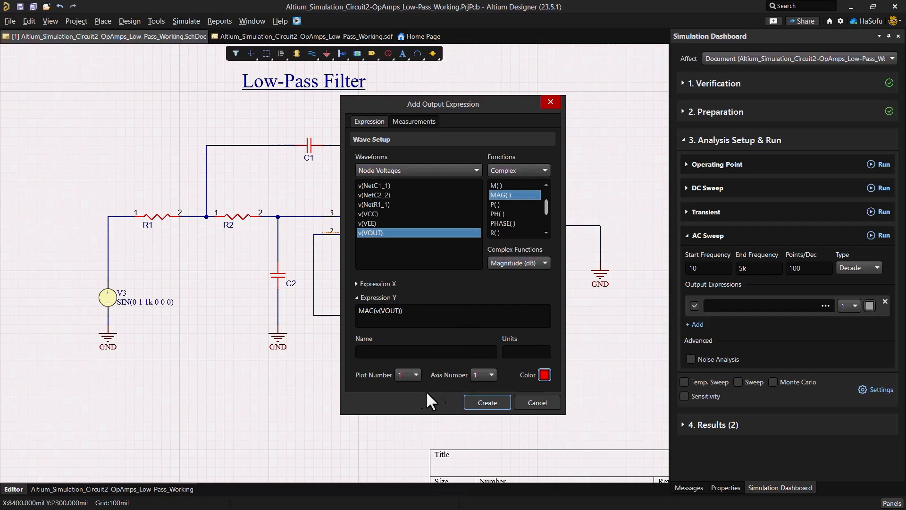
click(486, 403)
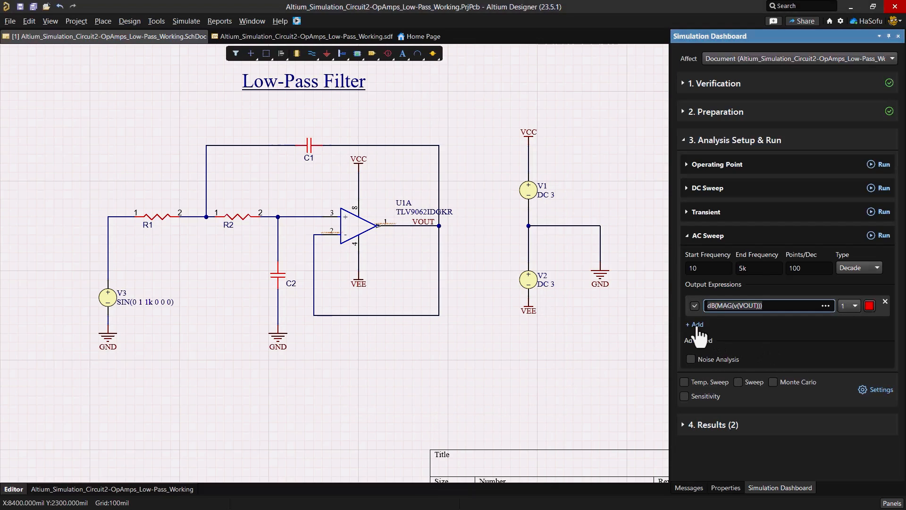
Add a second output PHASE(v(VOUT)) in degrees
click(696, 324)
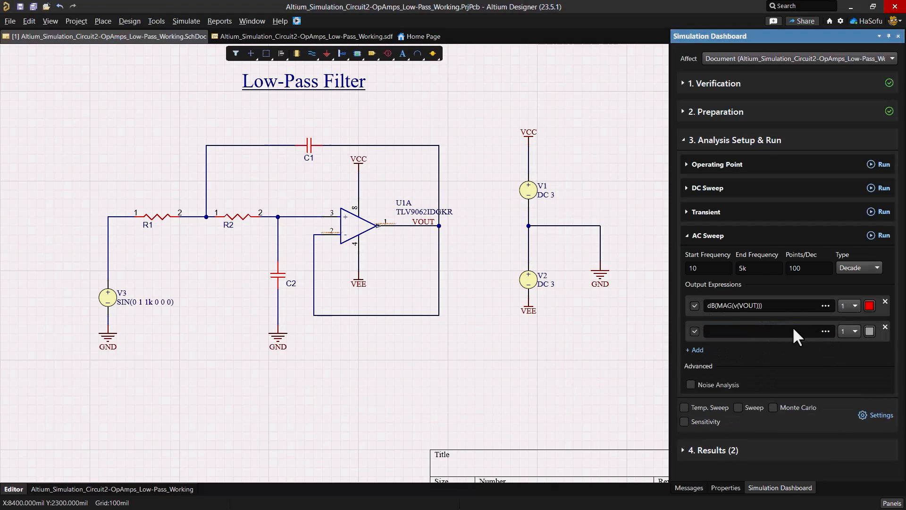
click(825, 332)
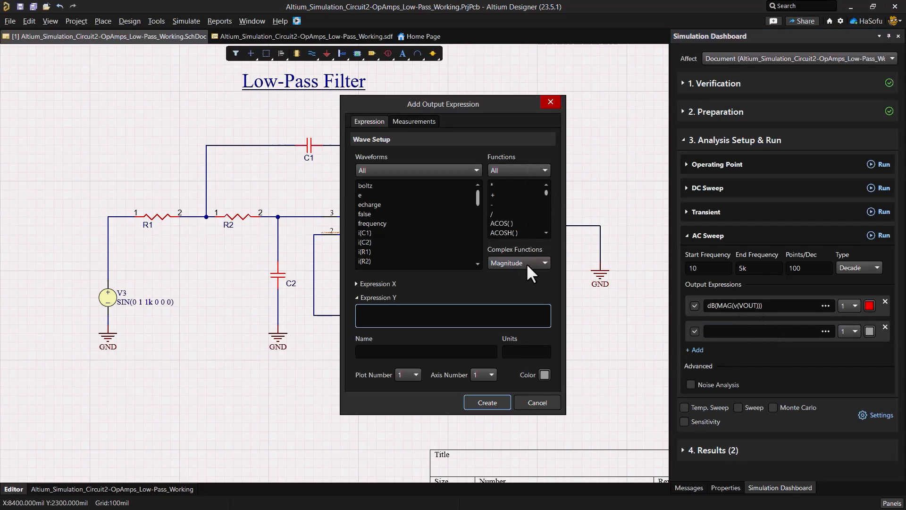
click(516, 262)
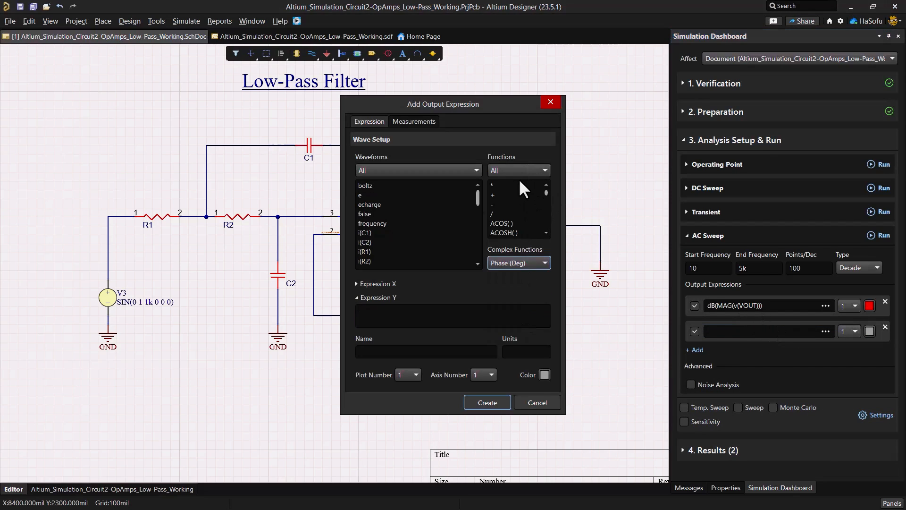
mouse_move(521, 179)
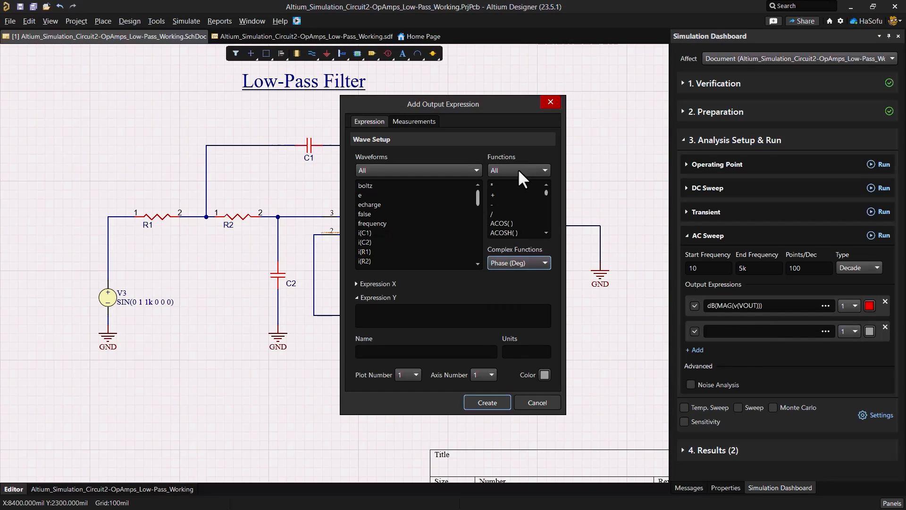
click(418, 169)
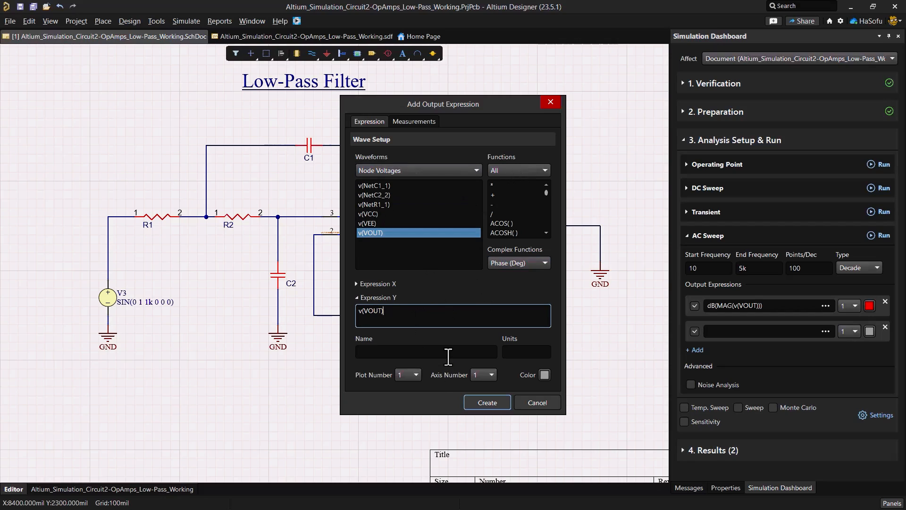
Put the phase trace on axis 2 in magenta and run the AC sweep
click(491, 374)
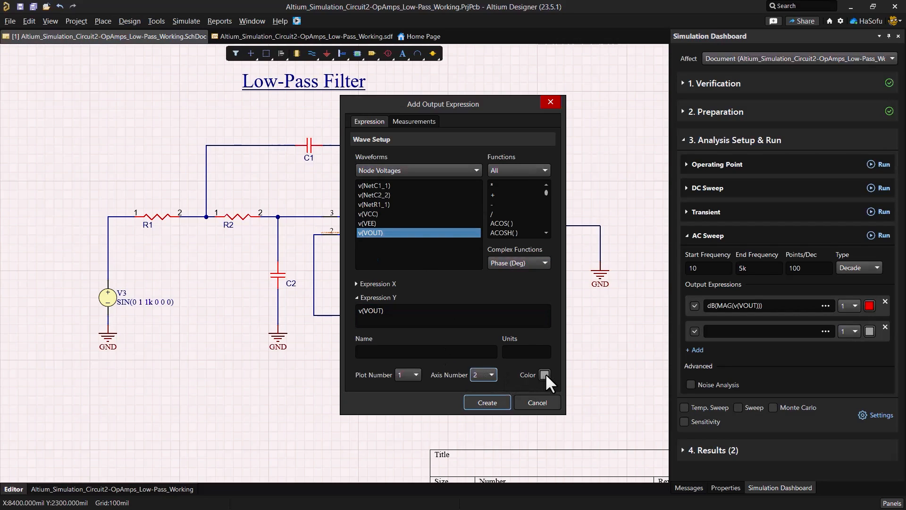
click(543, 374)
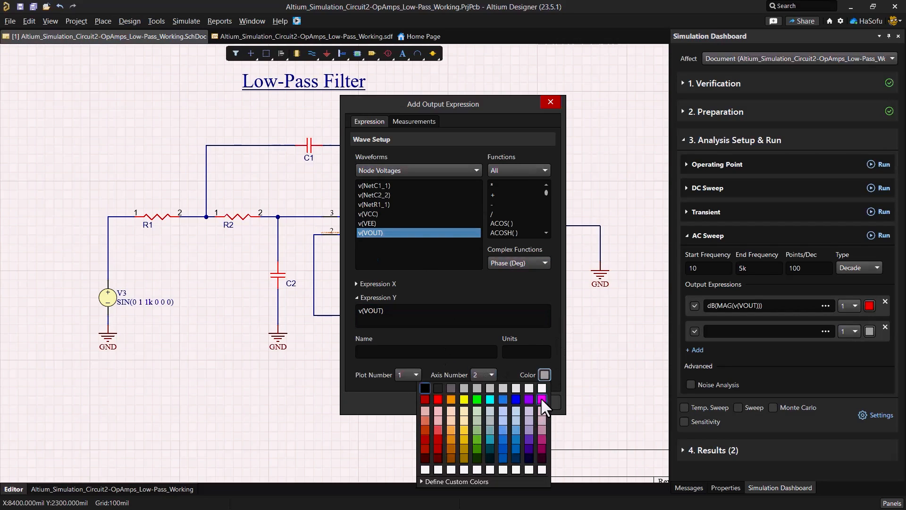
click(549, 102)
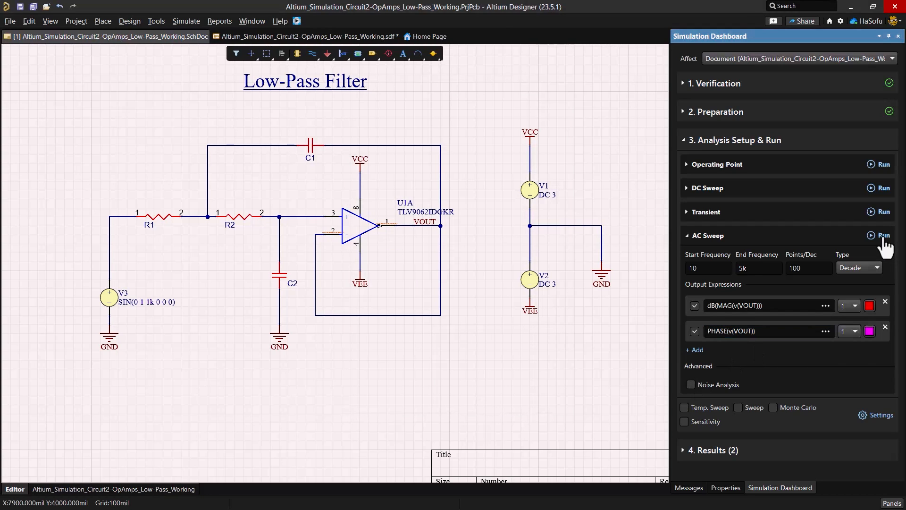
click(884, 235)
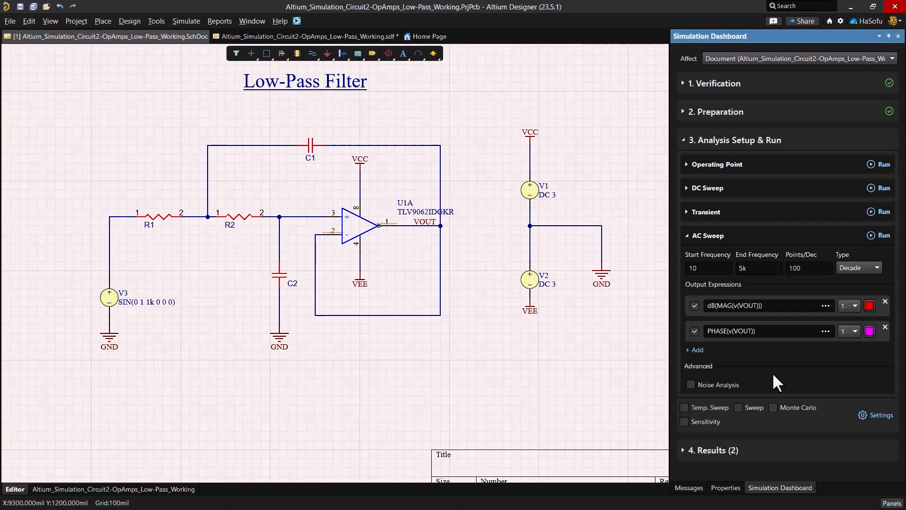
mouse_move(684, 421)
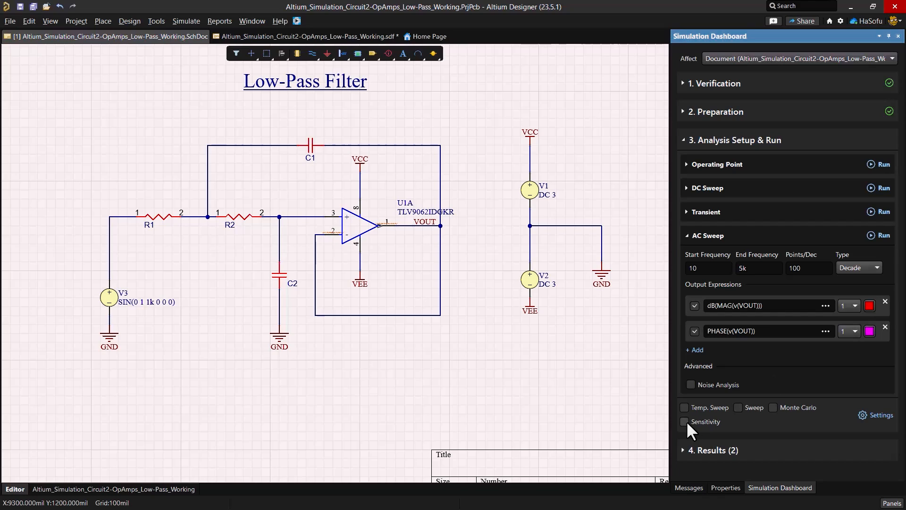
Enable Sensitivity with group deviations of 0.10 for resistors and capacitors, and close the settings
click(685, 421)
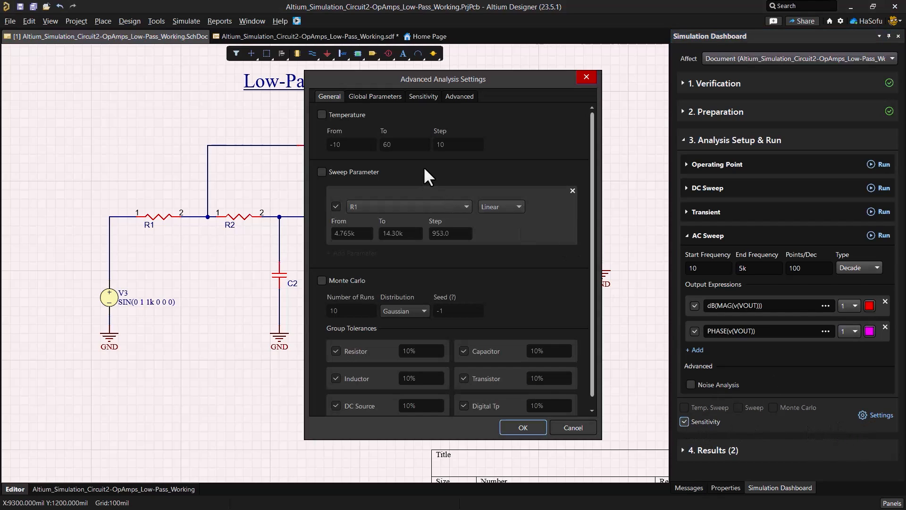
click(422, 96)
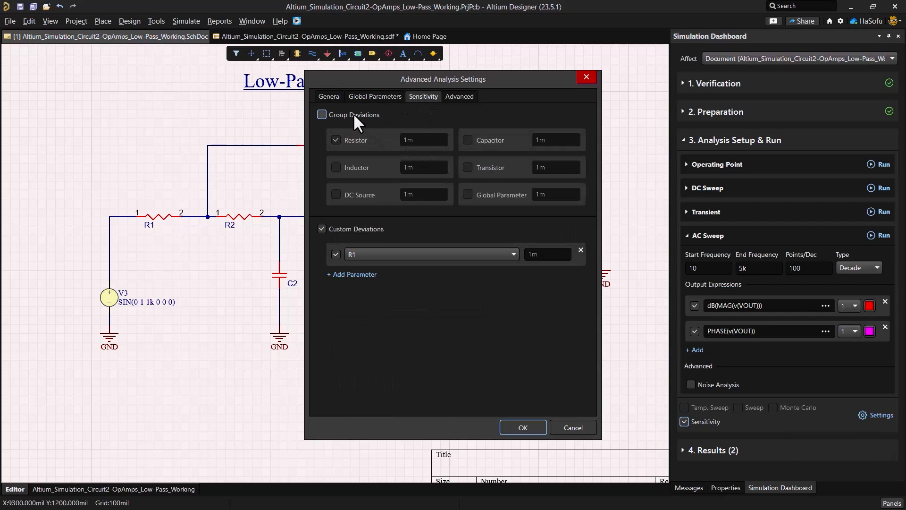
click(322, 114)
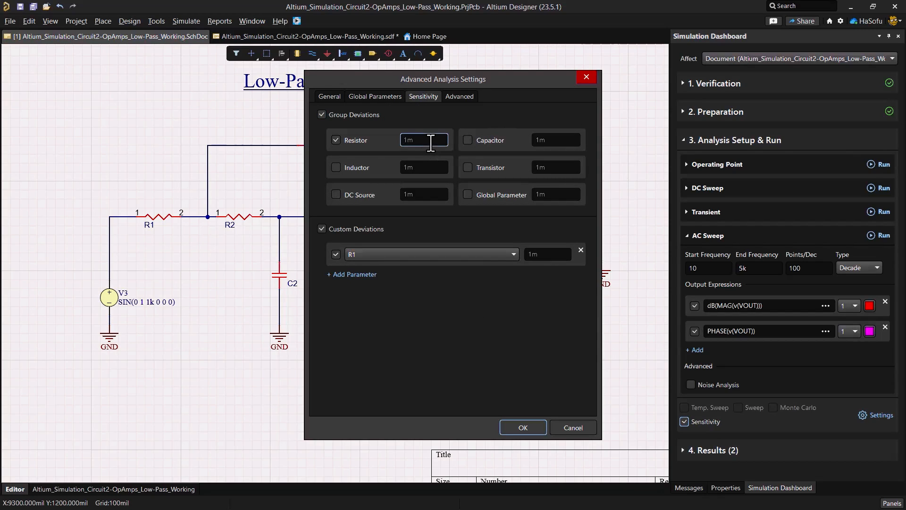
text(0.0)
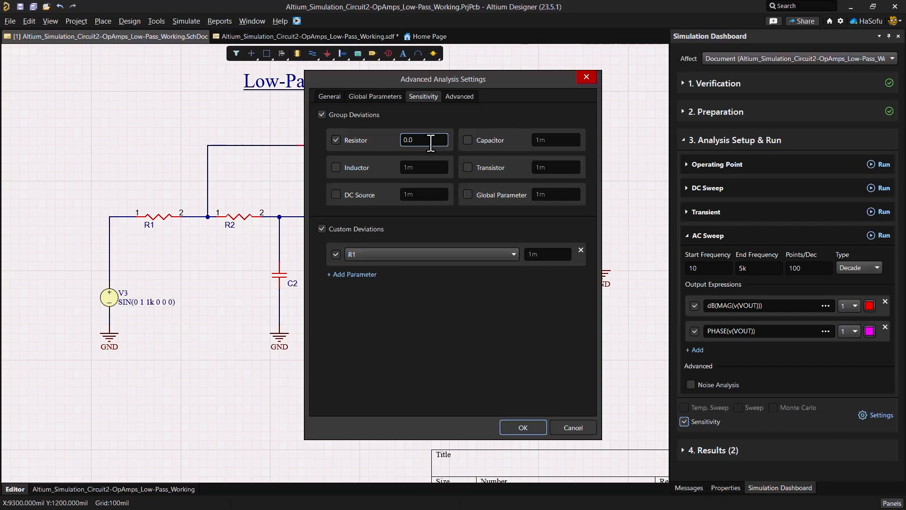
text(0.10)
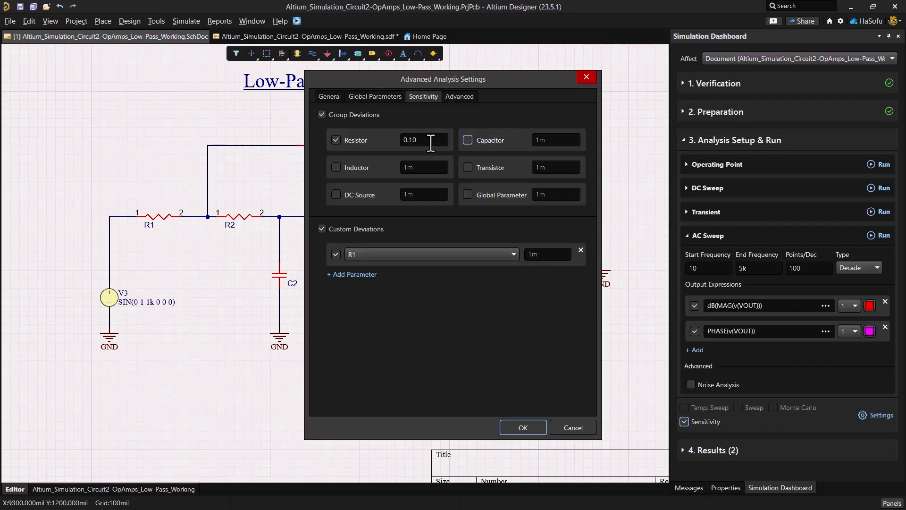
click(555, 140)
text(0.1)
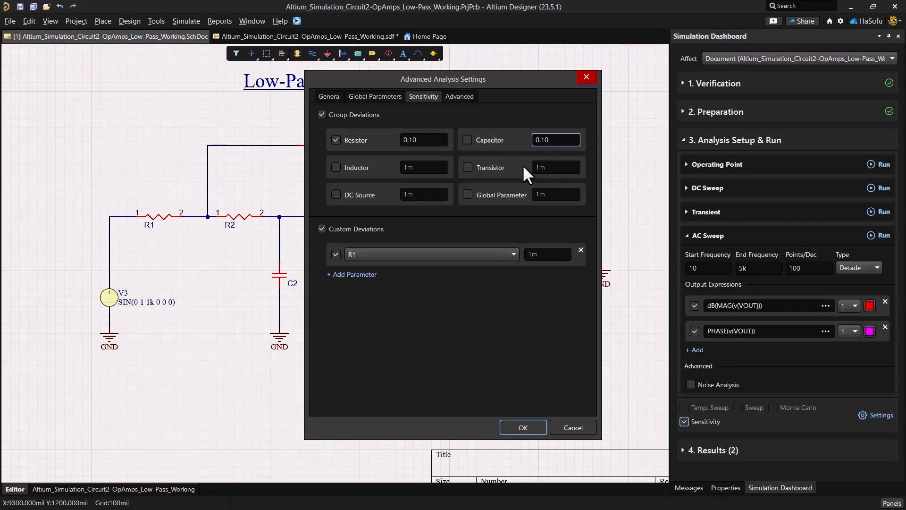
click(467, 139)
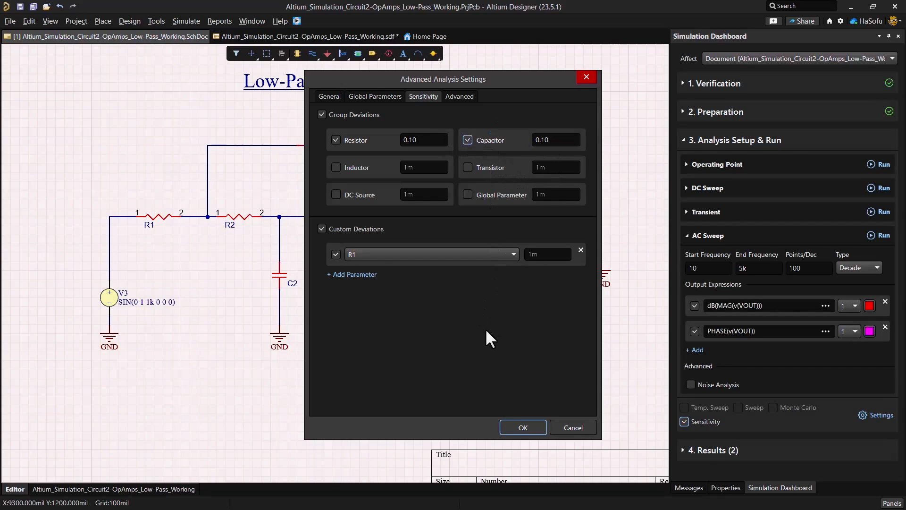
click(322, 229)
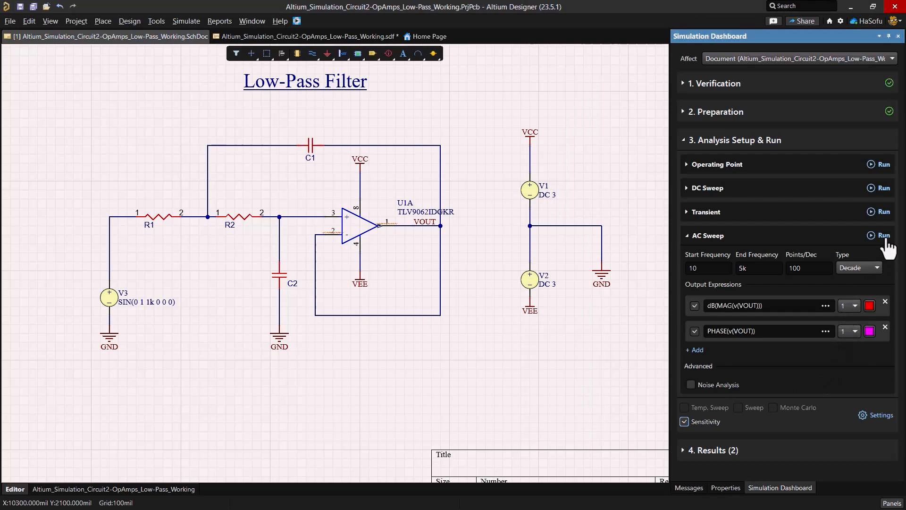
Run the sensitivity AC sweep to plot runs s1–s5, then return to the low-pass filter schematic
click(884, 235)
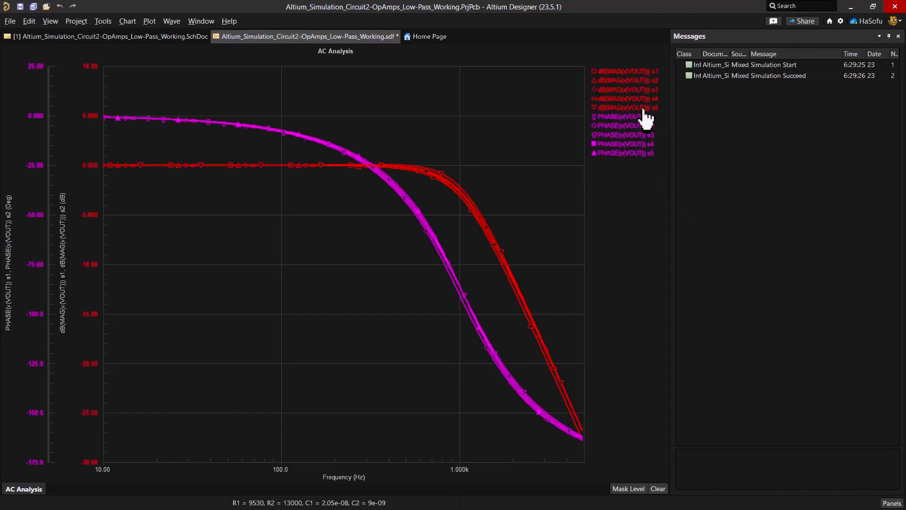
click(109, 36)
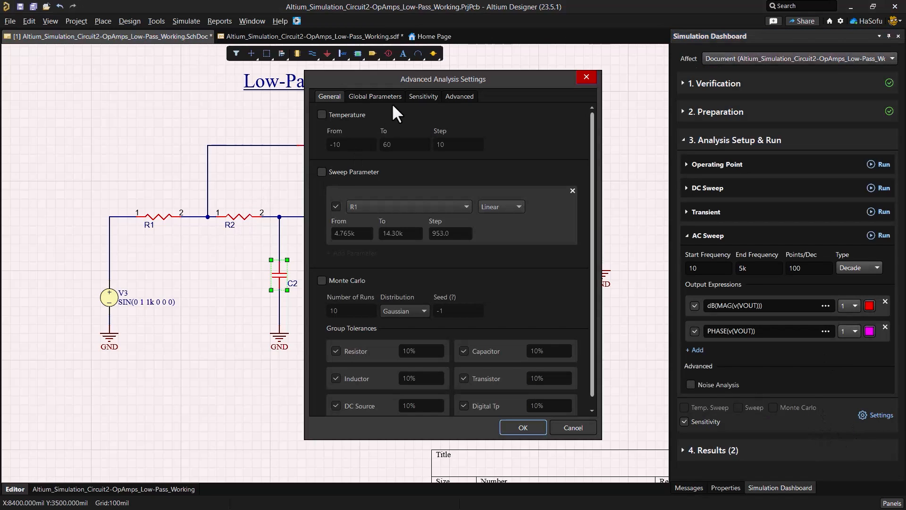
In the Sensitivity settings, disable Group Deviations and enable Custom Deviations
click(422, 95)
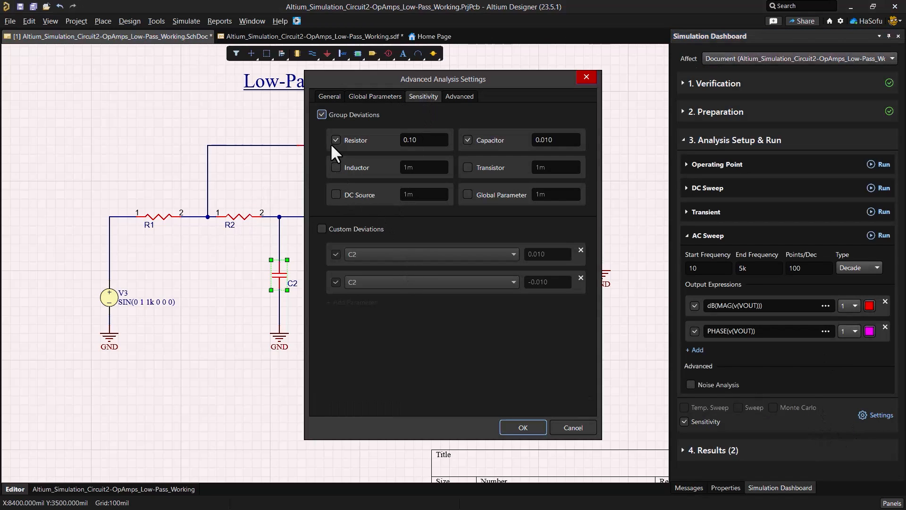
click(321, 115)
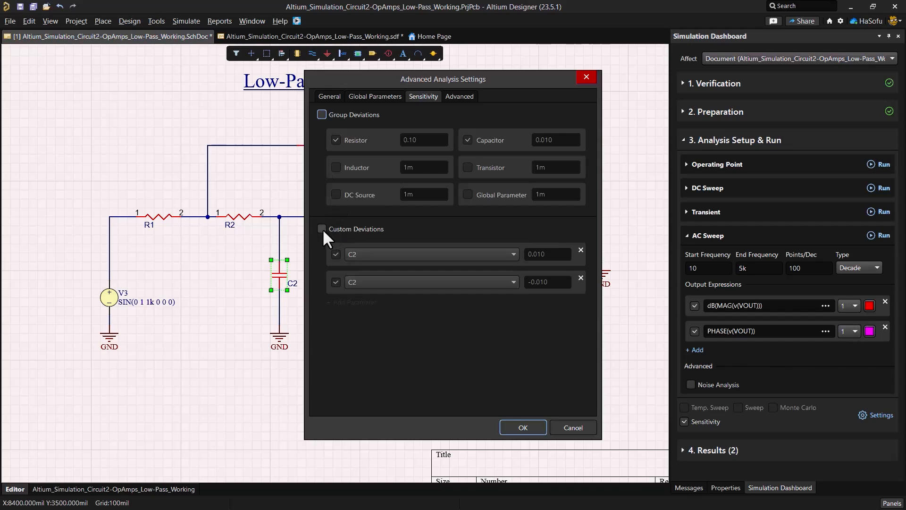
mouse_move(330, 247)
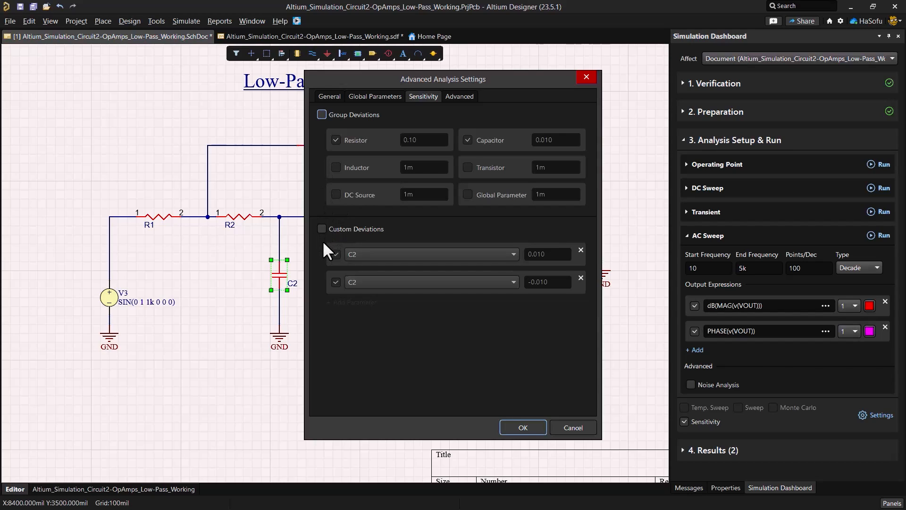
click(322, 228)
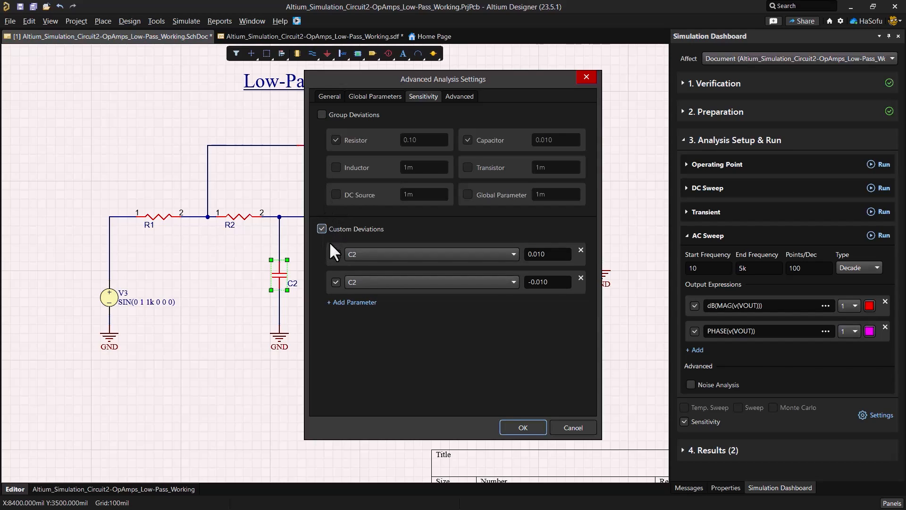
Add a custom deviation entry for R1 with values 0.10 and -0.10
click(351, 301)
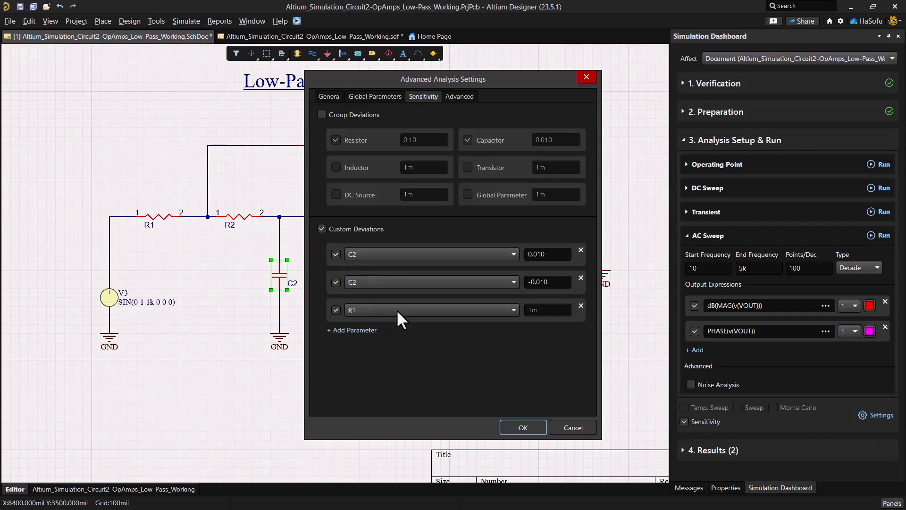
click(547, 310)
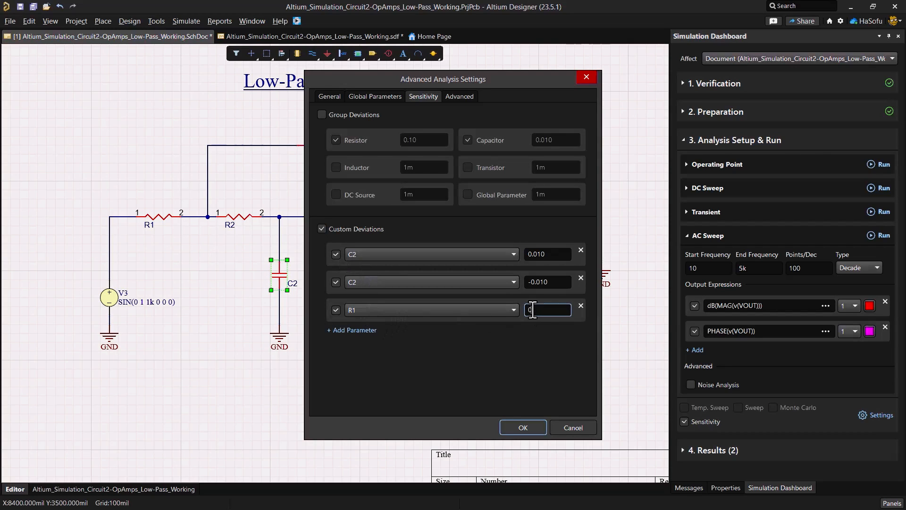
text(0.10)
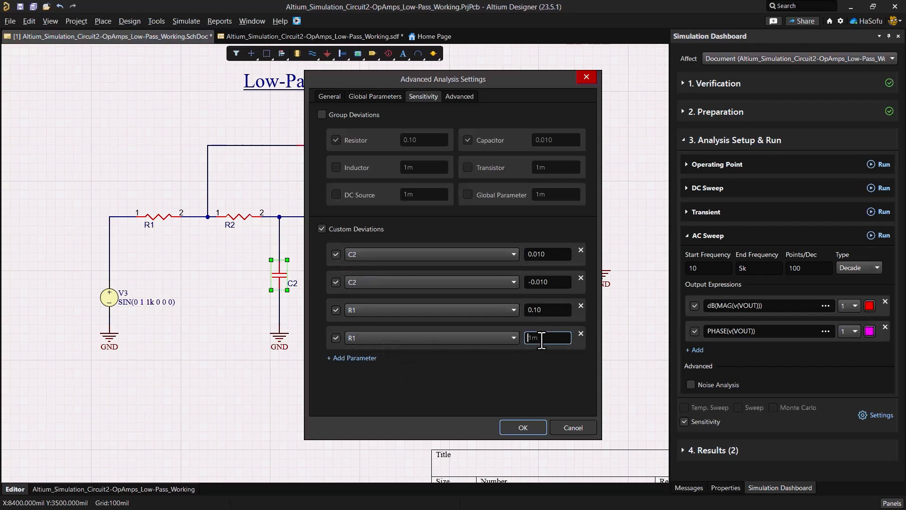
text(-0.10)
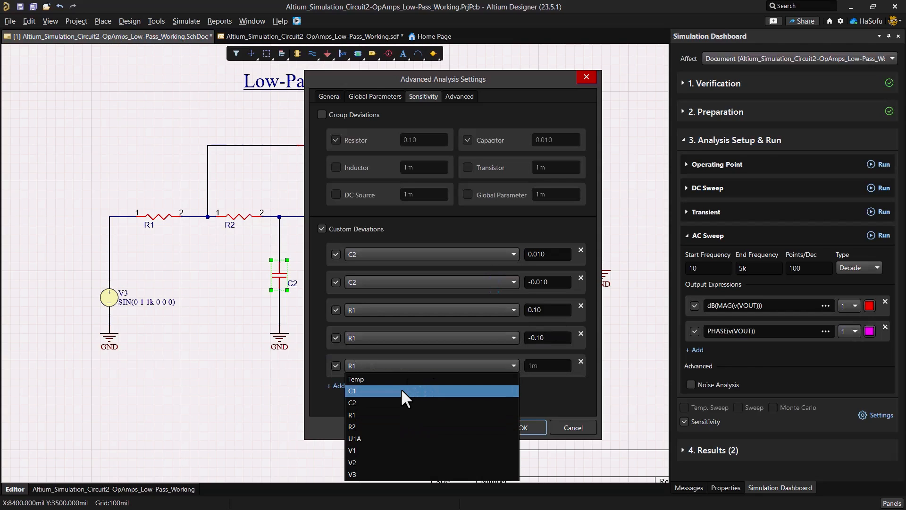
Add custom deviation rows for R2 and C1, each at 0.010 and -0.010
click(352, 426)
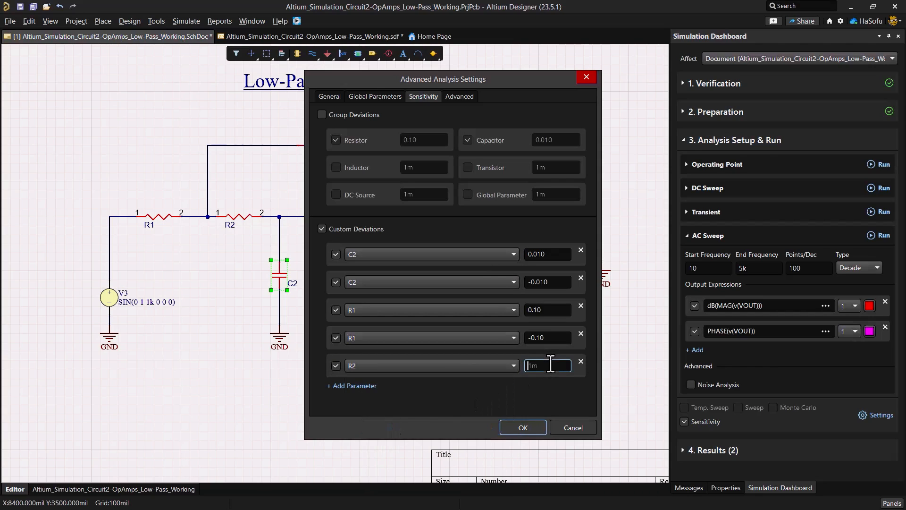
text(0.010)
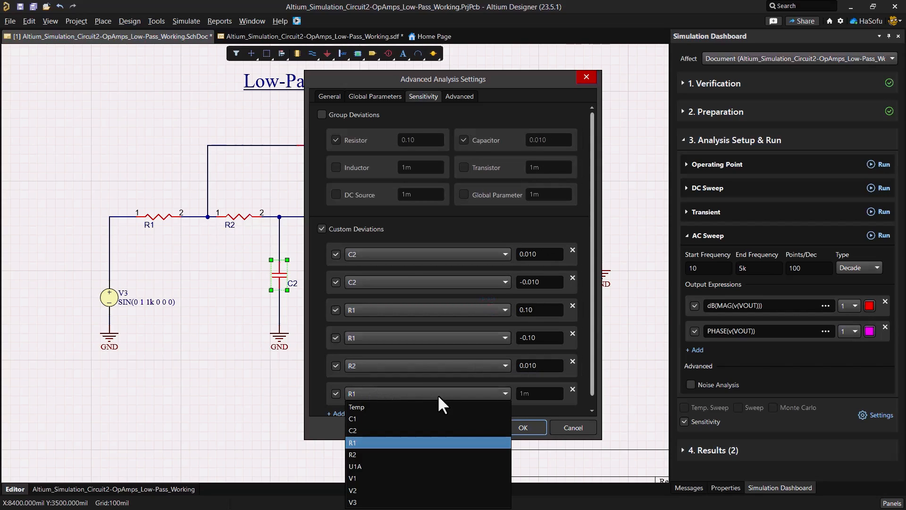
click(353, 454)
text(-0.010)
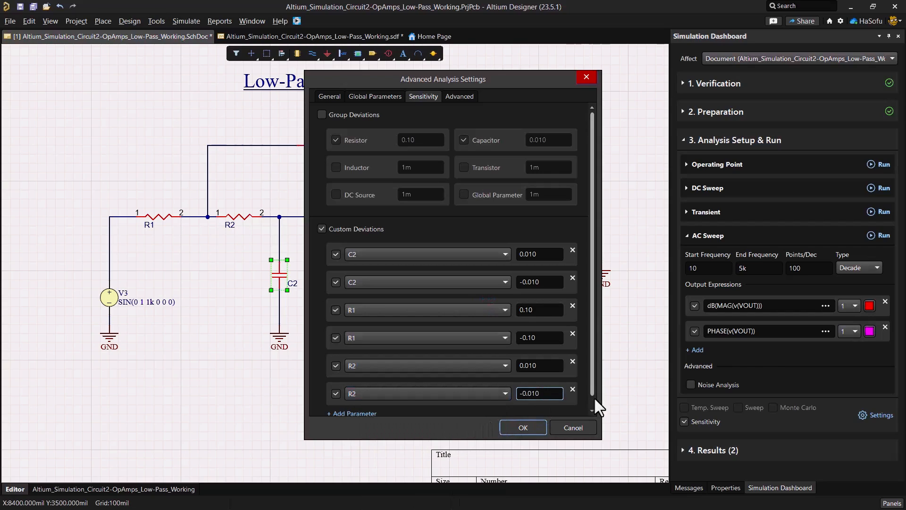
scroll(down, 3)
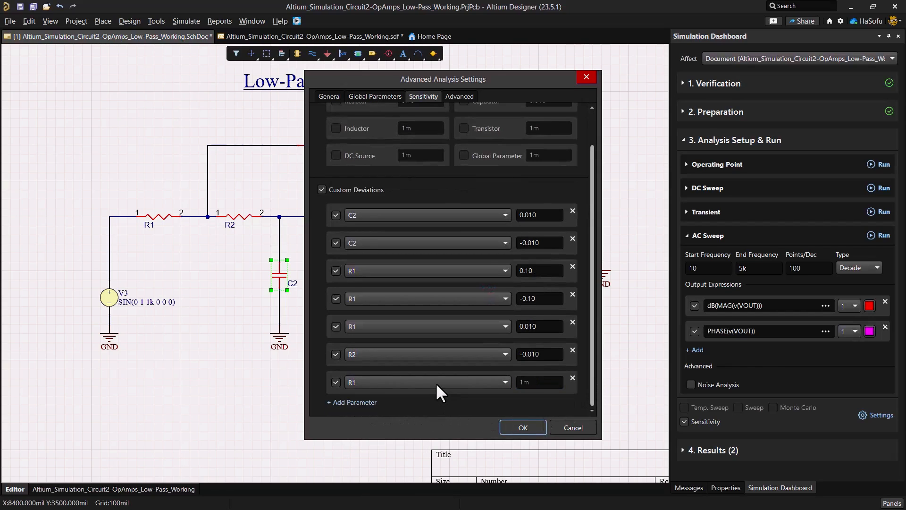
mouse_move(430, 390)
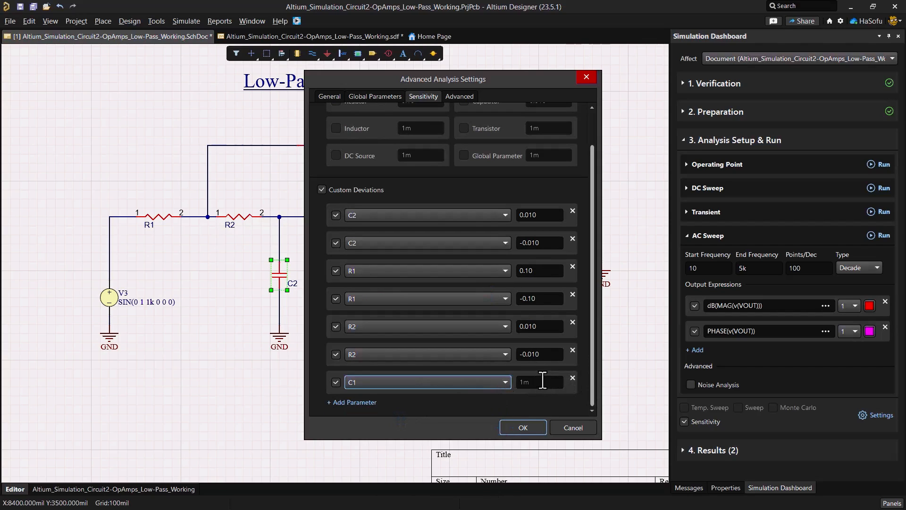
click(539, 381)
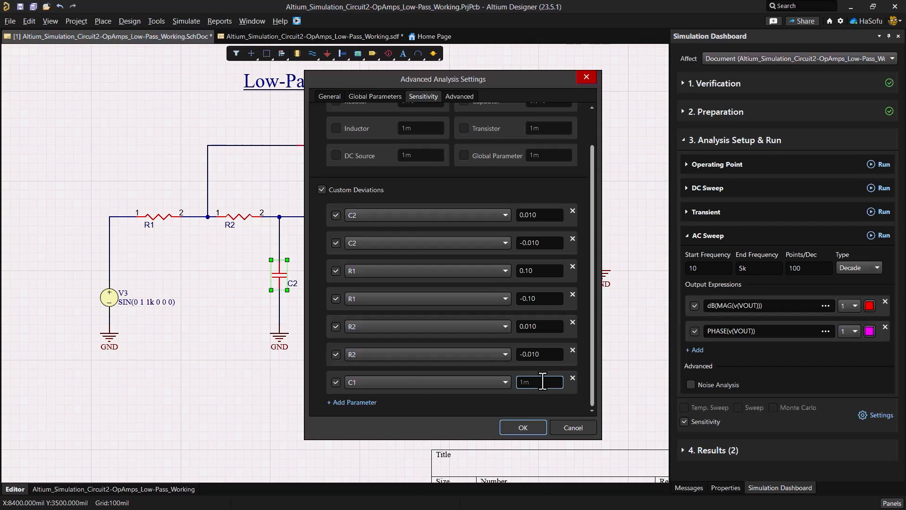
text(0.010)
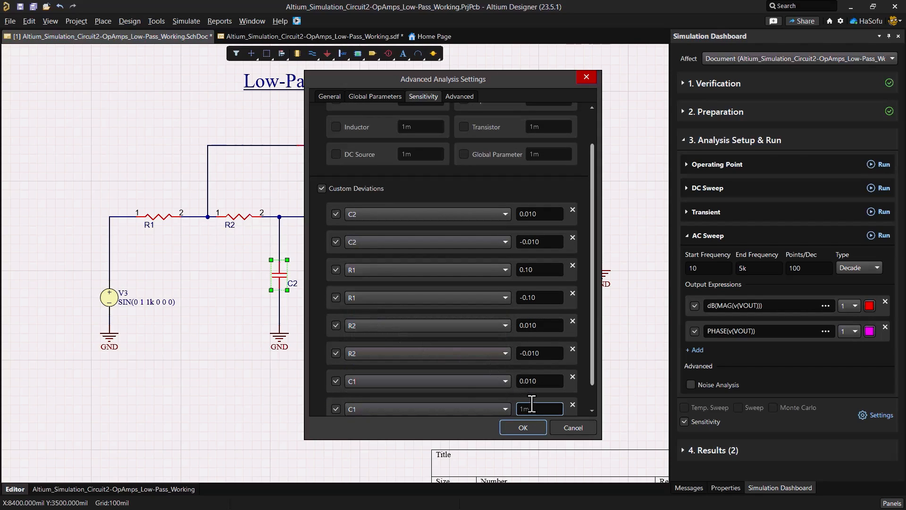
text(-0.010)
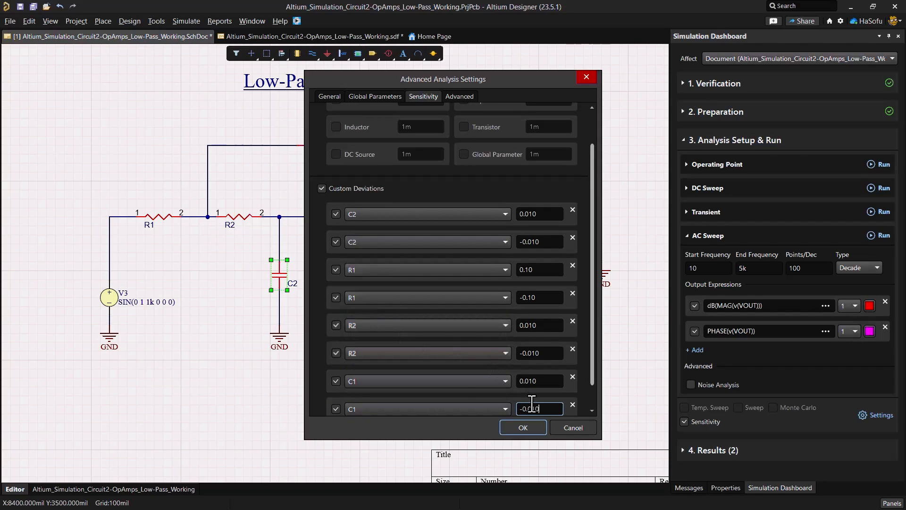
Confirm the custom deviations and rerun the AC sweep to plot six magnitude/phase variants
scroll(down, 3)
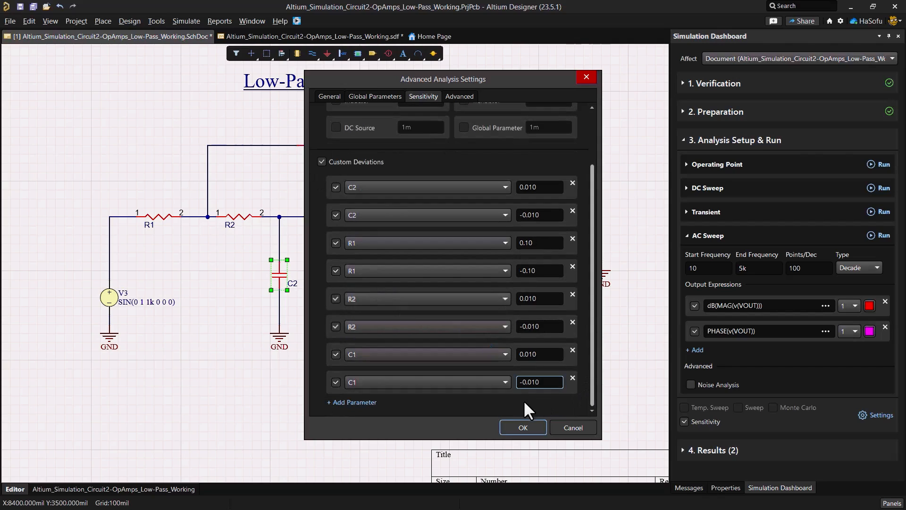
click(522, 427)
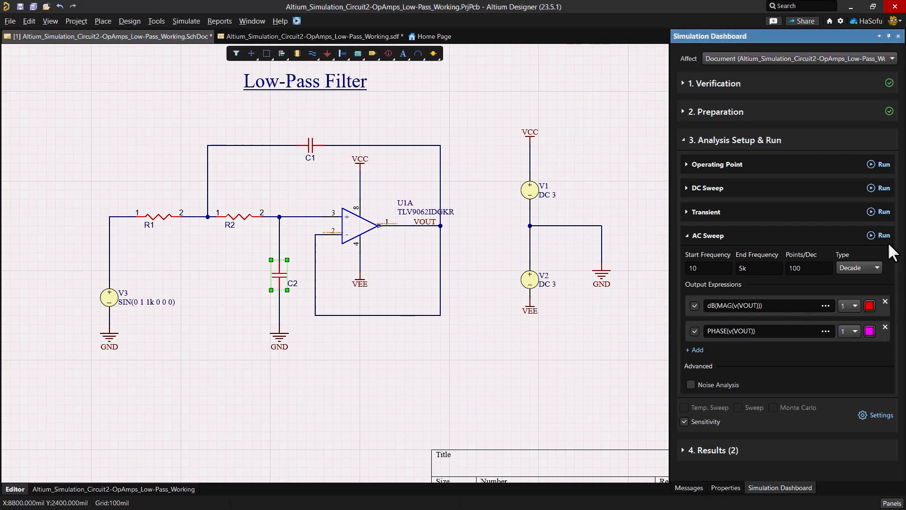
click(883, 235)
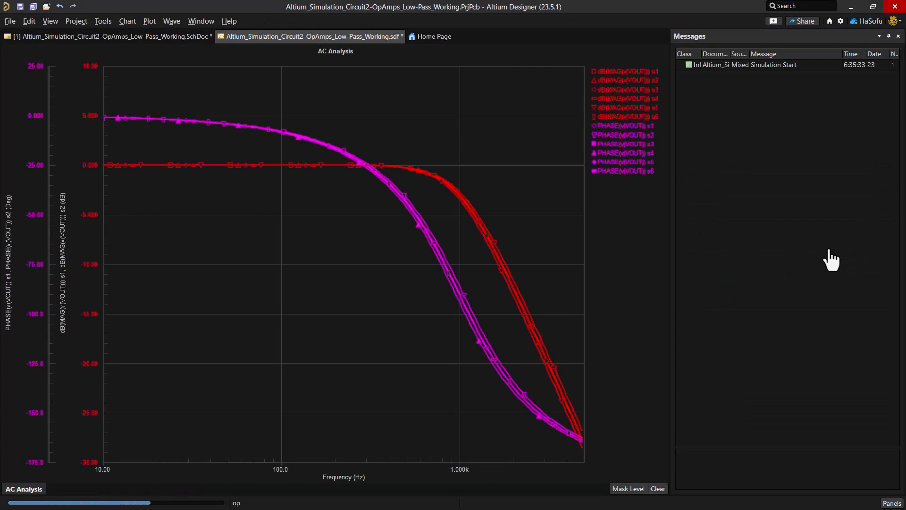